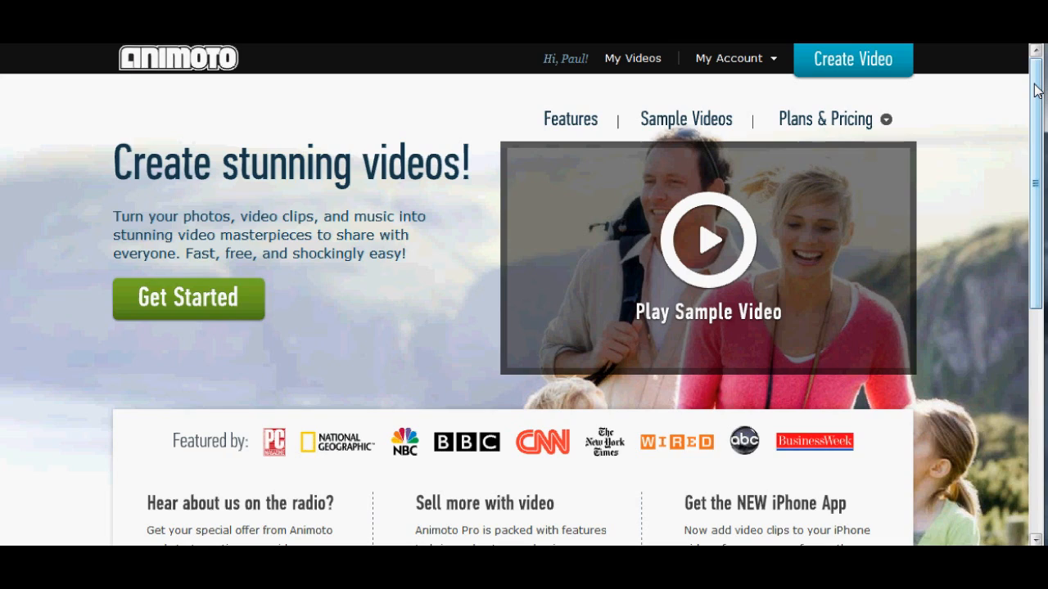
{"action": "mouse_move", "coordinate": [722, 102]}
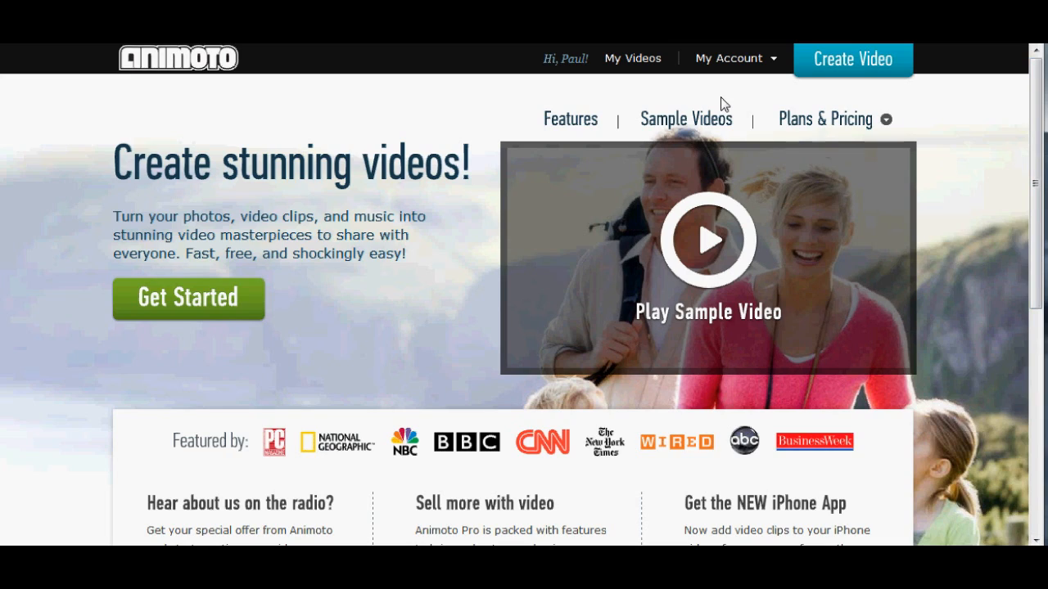
Step: Draft a text slide reading "Add a header here" / "And add more text here! Simple" in the Miyamoto video
{"action": "left_click", "coordinate": [632, 59]}
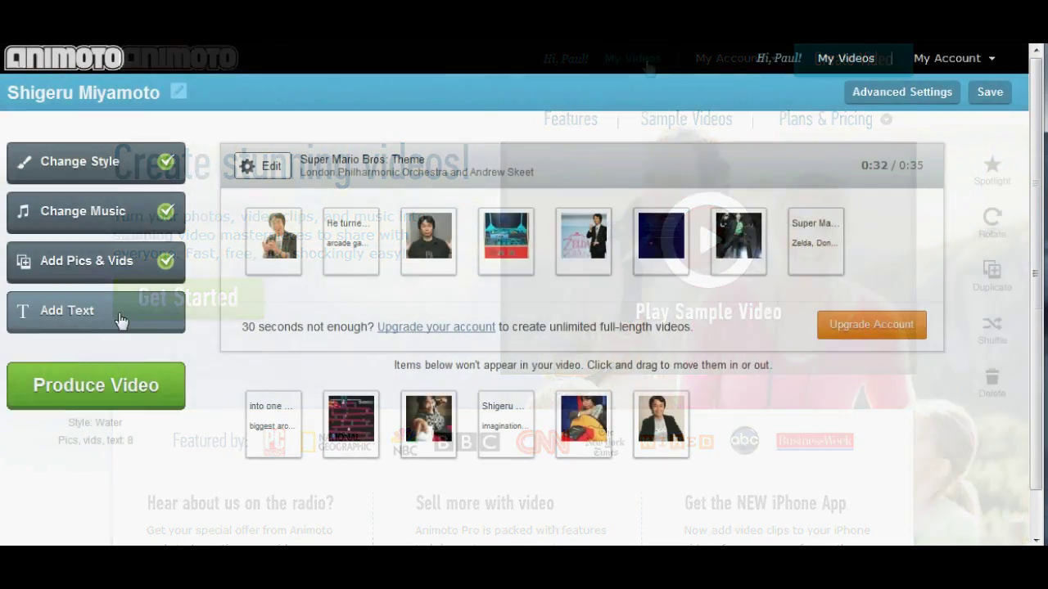
{"action": "left_click", "coordinate": [65, 311]}
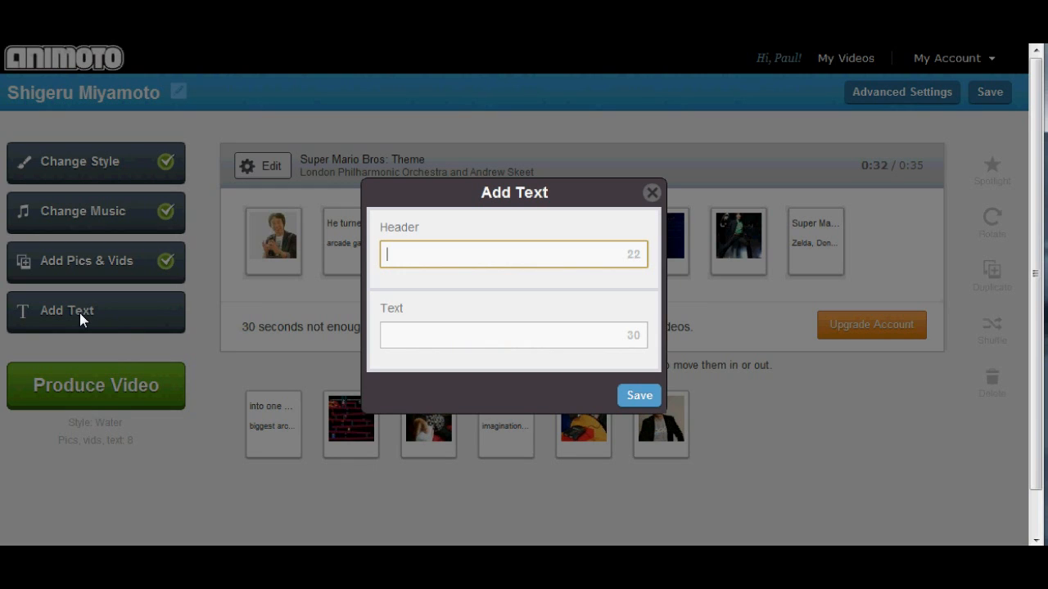
{"action": "type", "text": "Add"}
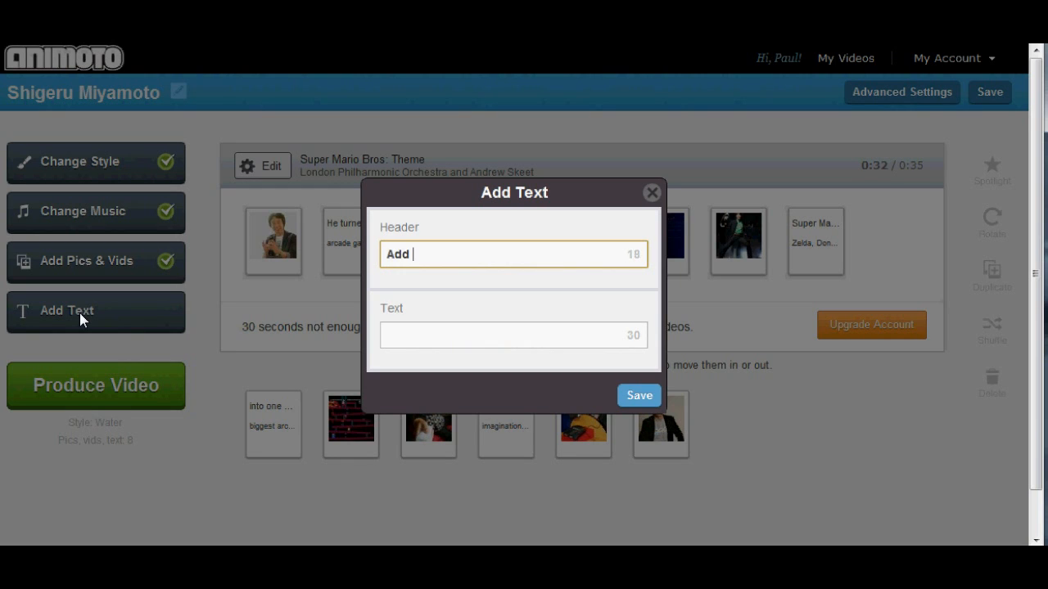
{"action": "type", "text": "a header he"}
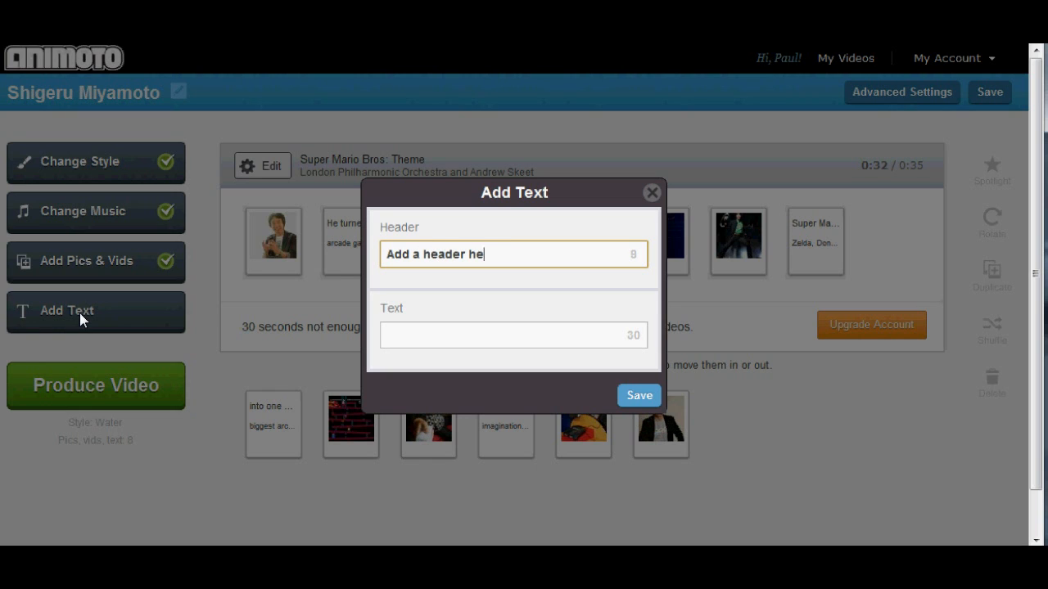
{"action": "type", "text": "And"}
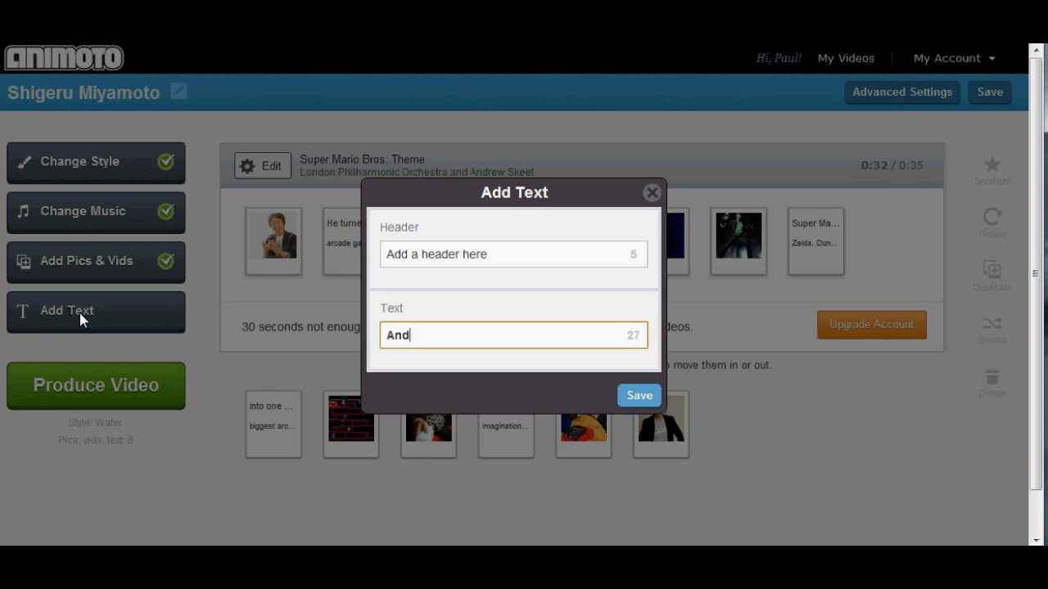
{"action": "type", "text": "add more tex"}
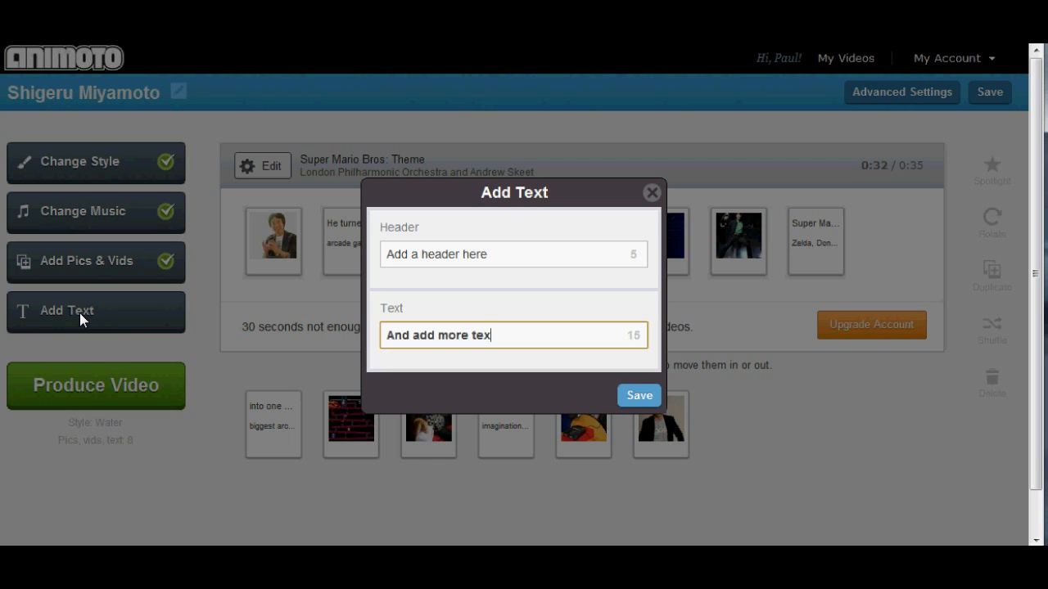
{"action": "type", "text": "t here! S"}
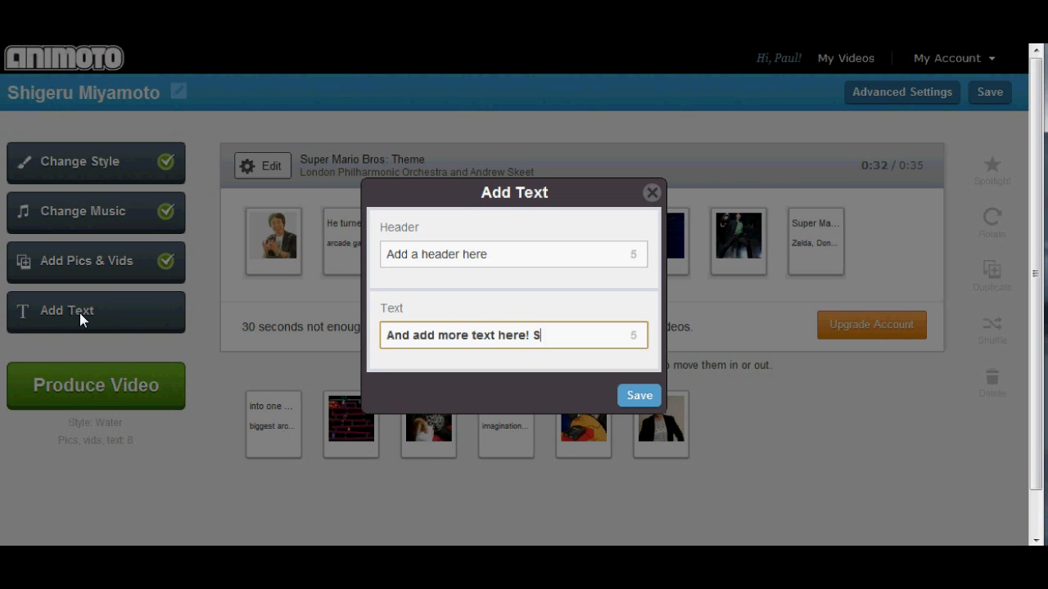
{"action": "type", "text": "imple"}
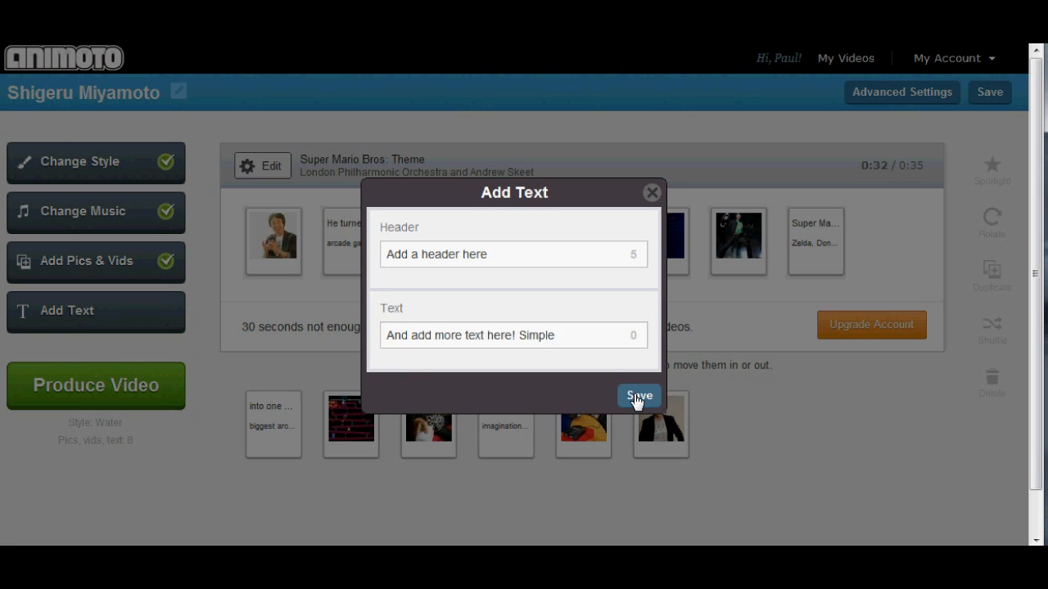
Step: Save the new text slide to the Animoto video
{"action": "left_click", "coordinate": [638, 395]}
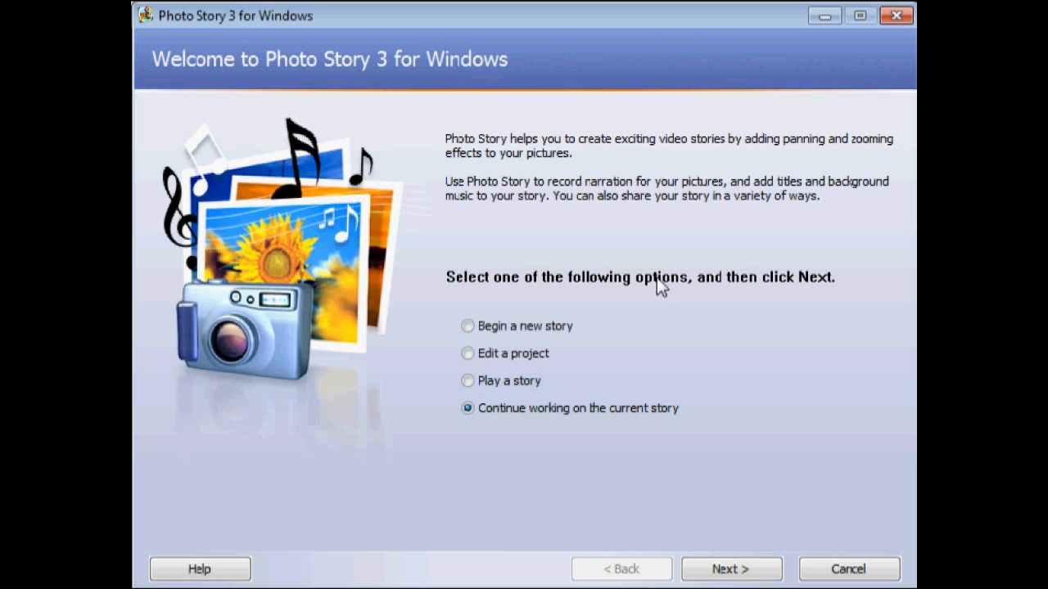
{"action": "mouse_move", "coordinate": [698, 553]}
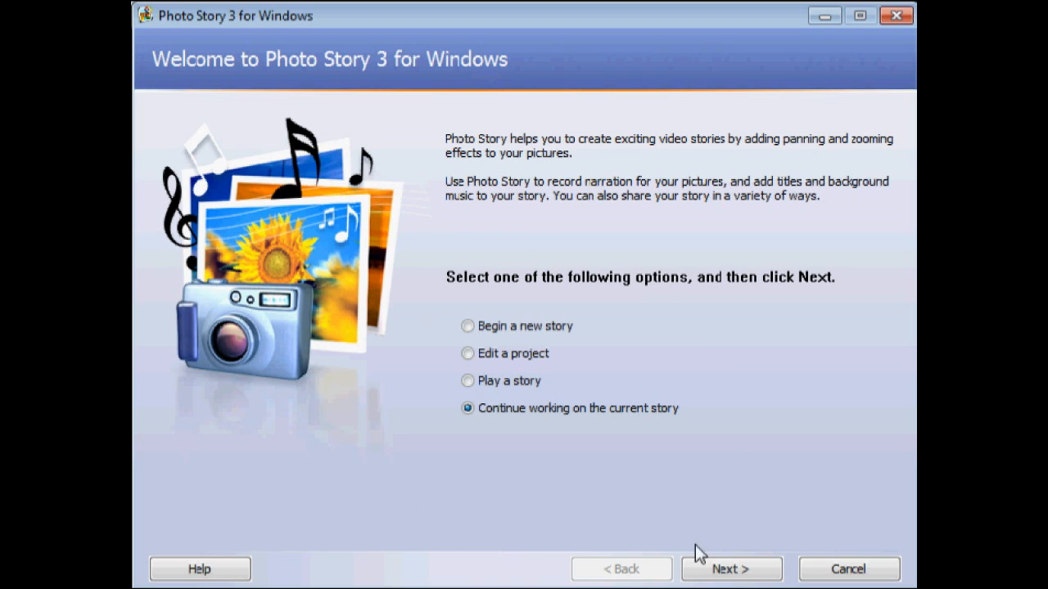
Step: Import miyamotoisweird.jpg from the Miyamoto folder into the story's film strip
{"action": "left_click", "coordinate": [730, 570]}
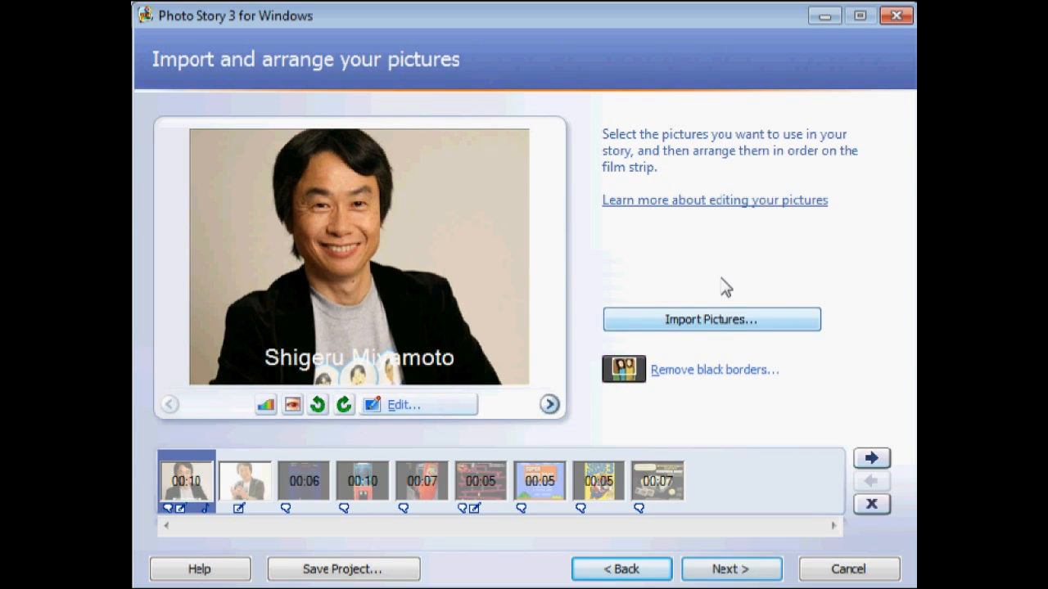
{"action": "mouse_move", "coordinate": [700, 318]}
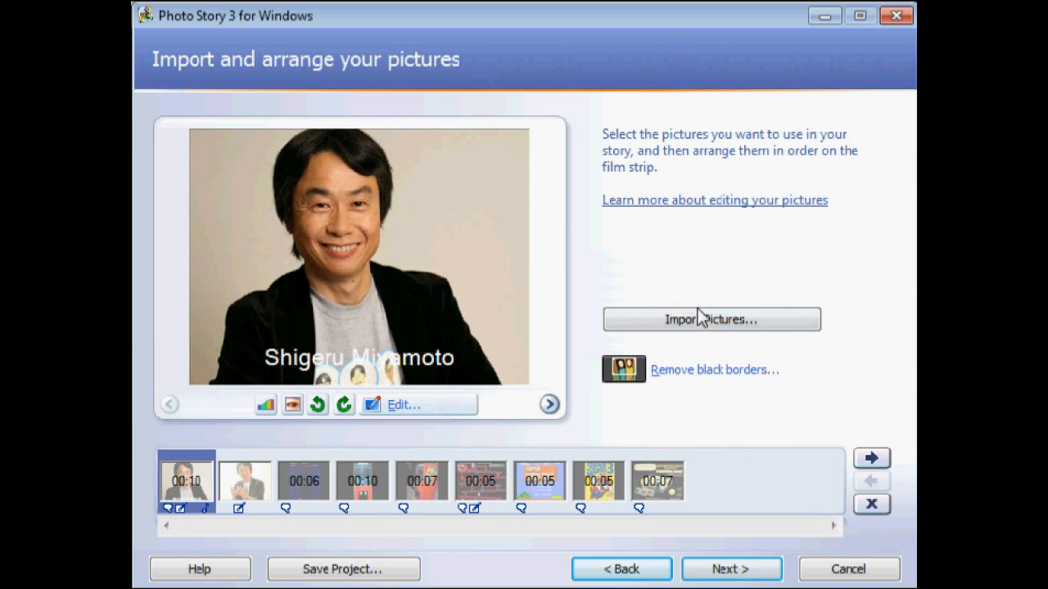
{"action": "left_click", "coordinate": [711, 319]}
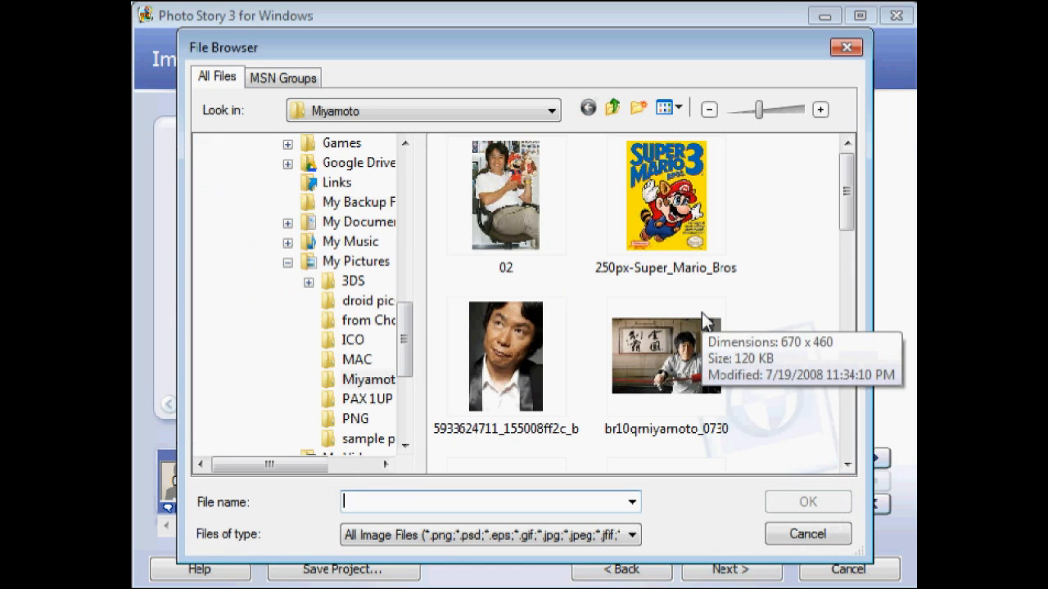
{"action": "mouse_move", "coordinate": [848, 194]}
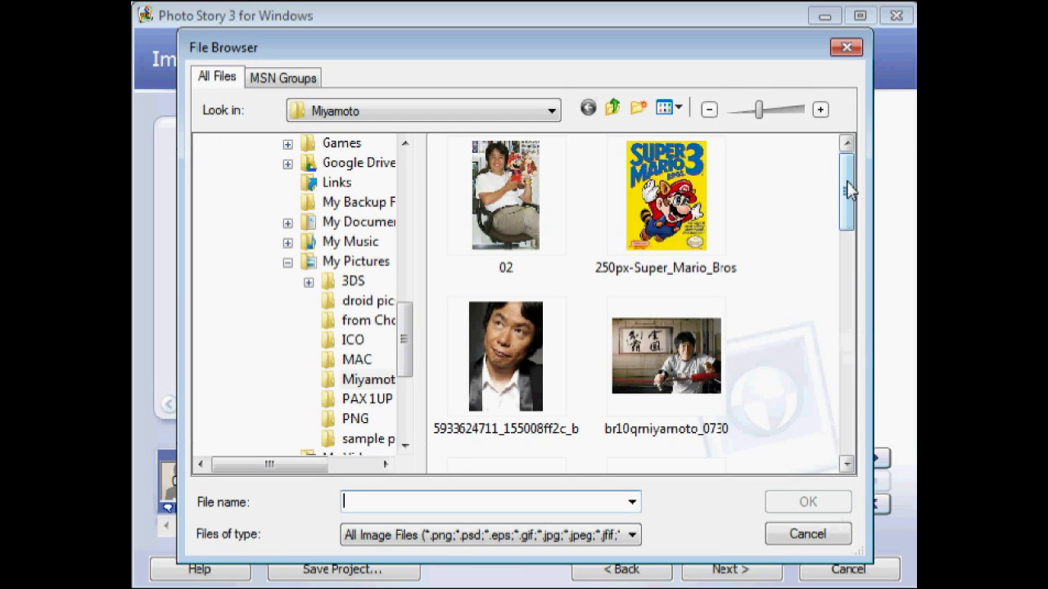
{"action": "scroll", "scroll_direction": "down", "scroll_amount": 3}
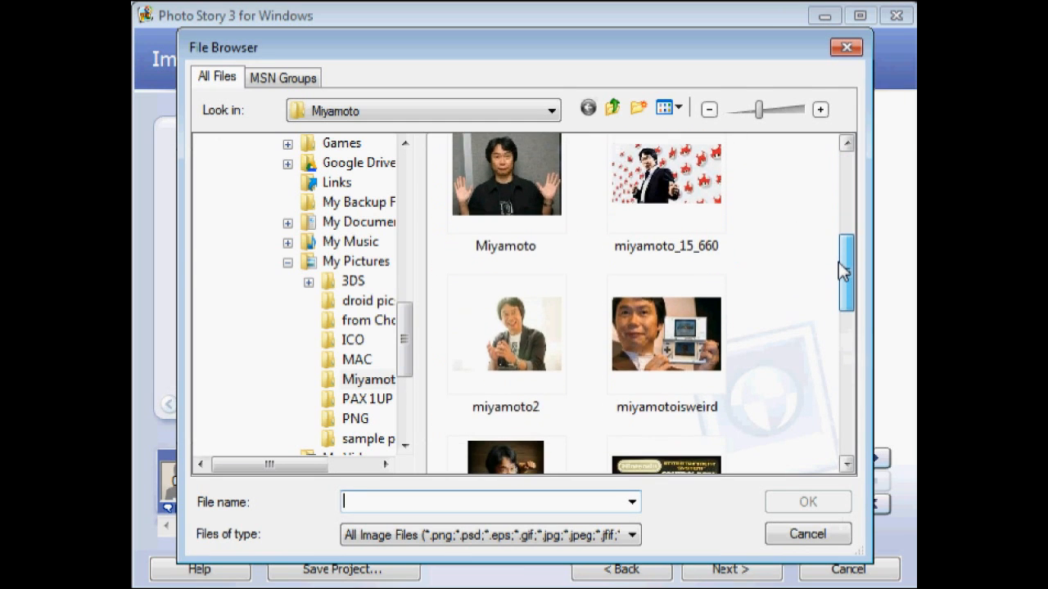
{"action": "scroll", "scroll_direction": "down", "scroll_amount": 3}
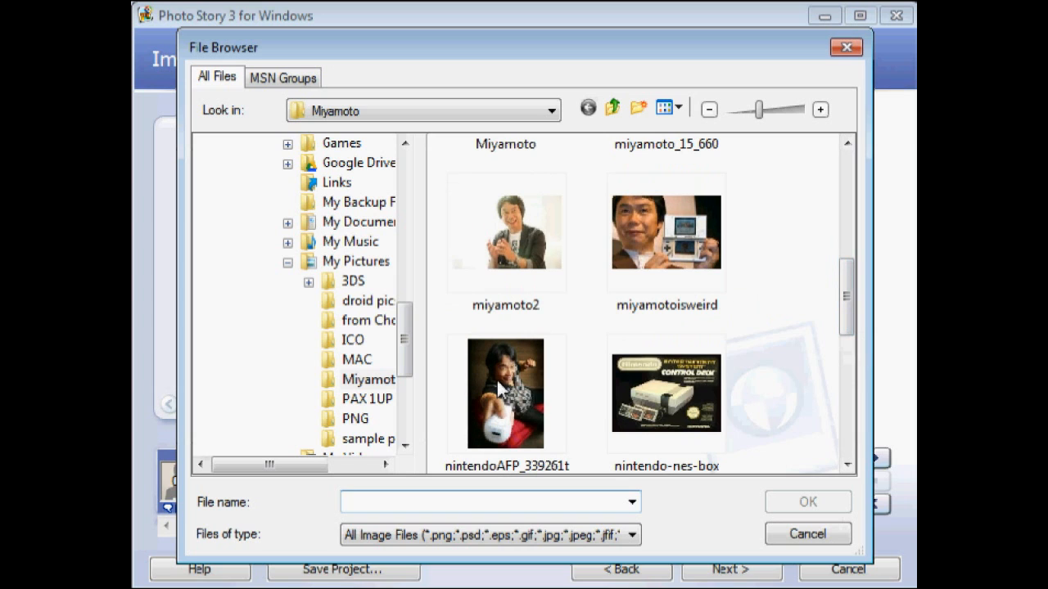
{"action": "left_click", "coordinate": [665, 234]}
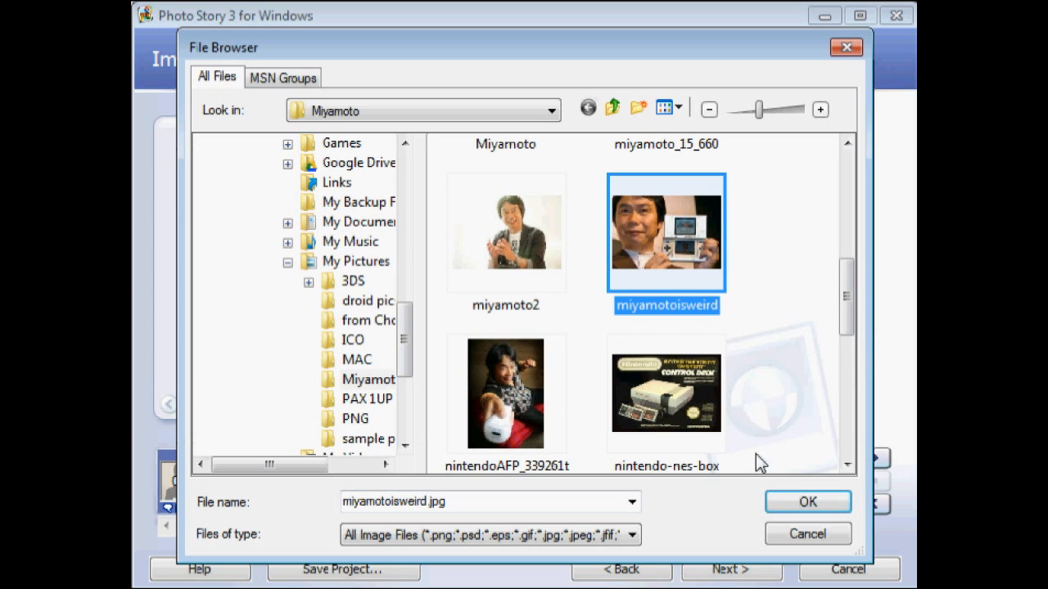
{"action": "left_click", "coordinate": [807, 501]}
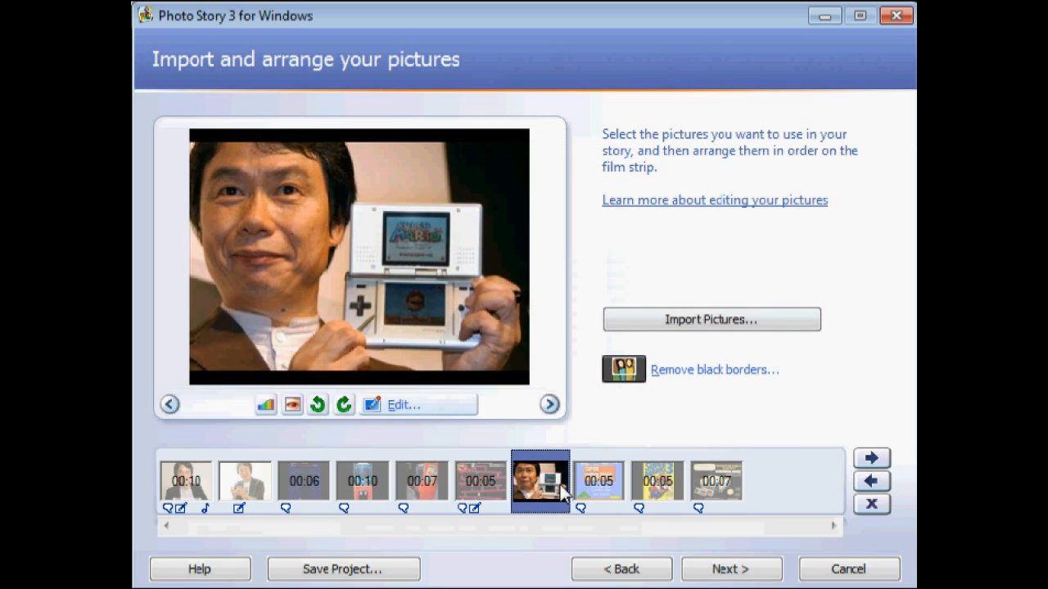
Step: Title the first picture "Type your text here!", check the Effect list, and continue to narration
{"action": "left_click", "coordinate": [187, 482]}
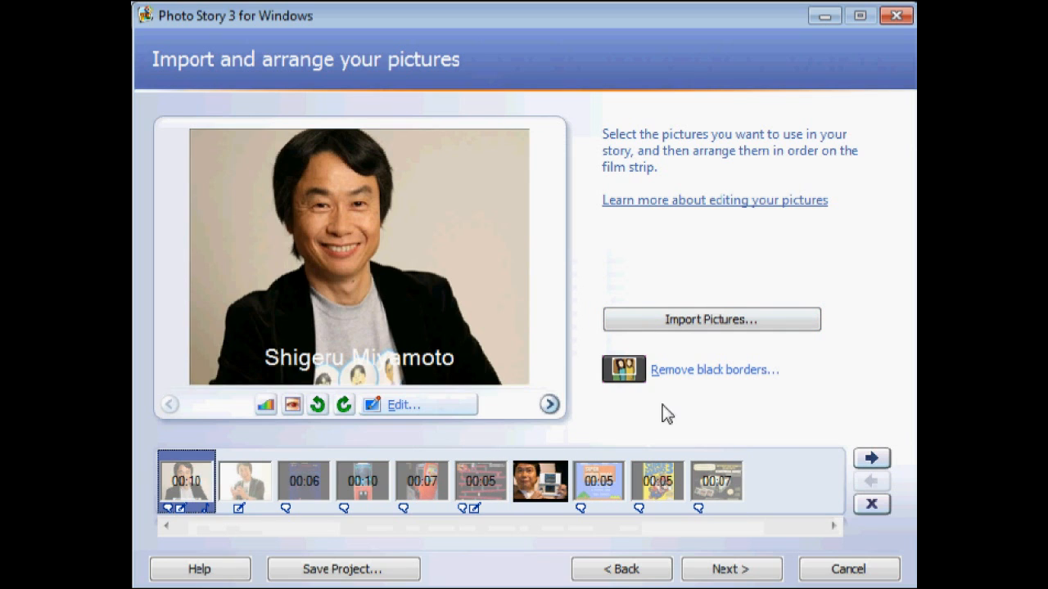
{"action": "left_click", "coordinate": [730, 570]}
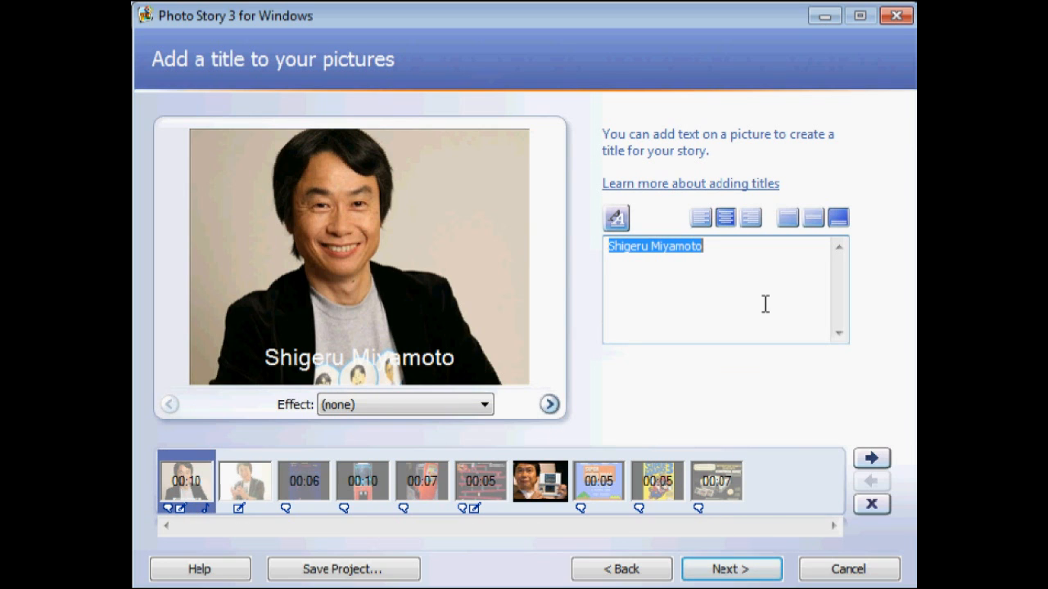
{"action": "type", "text": "Type"}
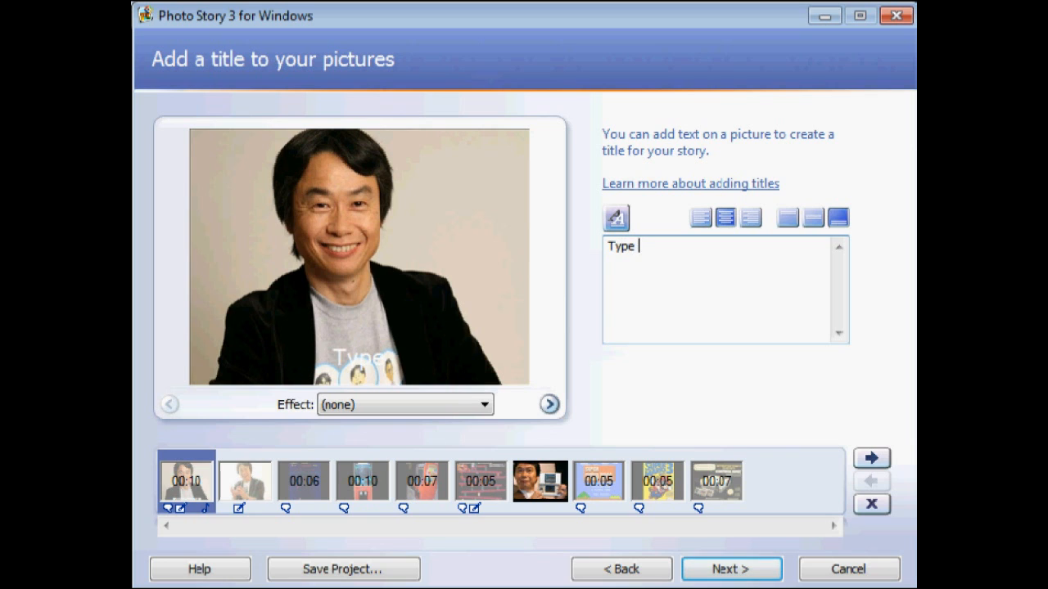
{"action": "type", "text": "your text"}
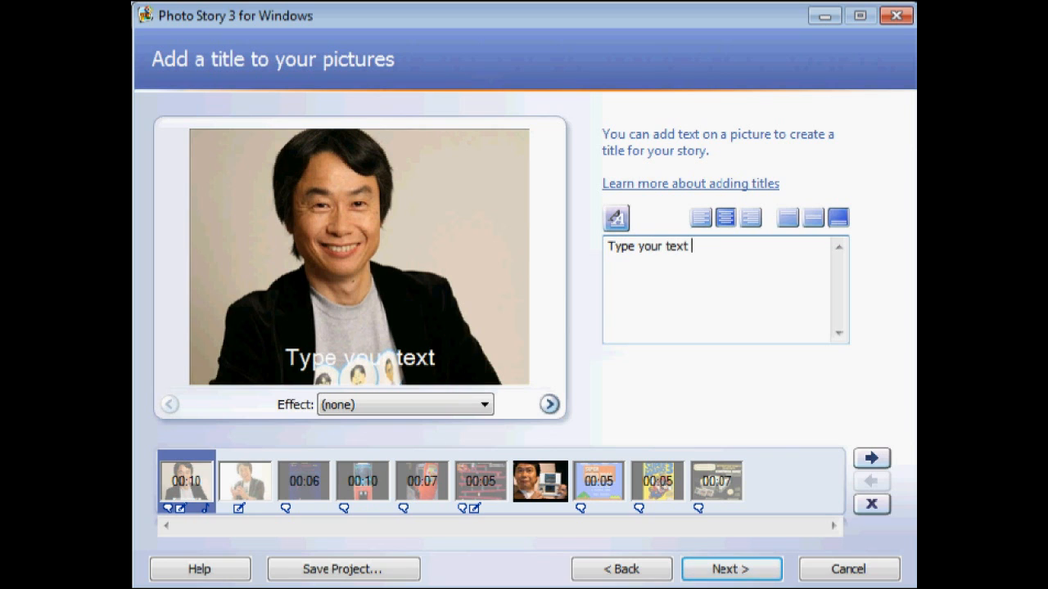
{"action": "type", "text": "here!"}
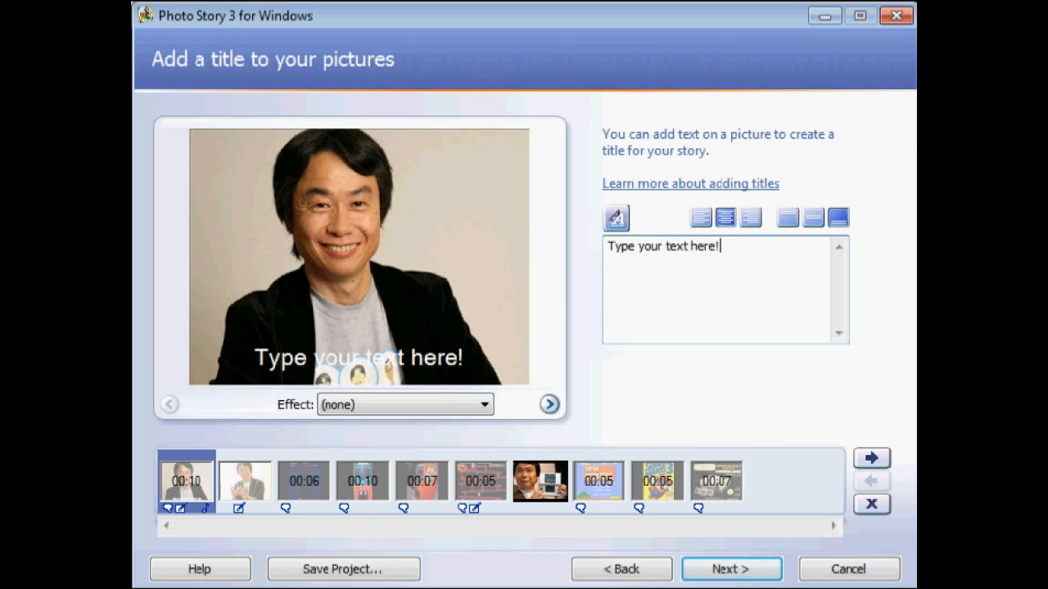
{"action": "left_click", "coordinate": [483, 405]}
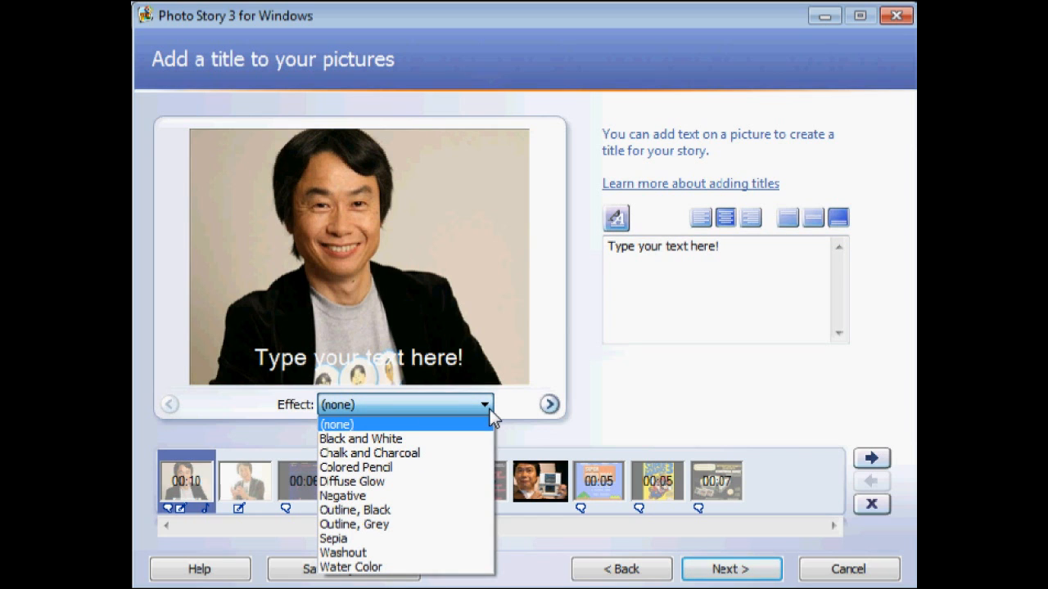
{"action": "left_click", "coordinate": [337, 424]}
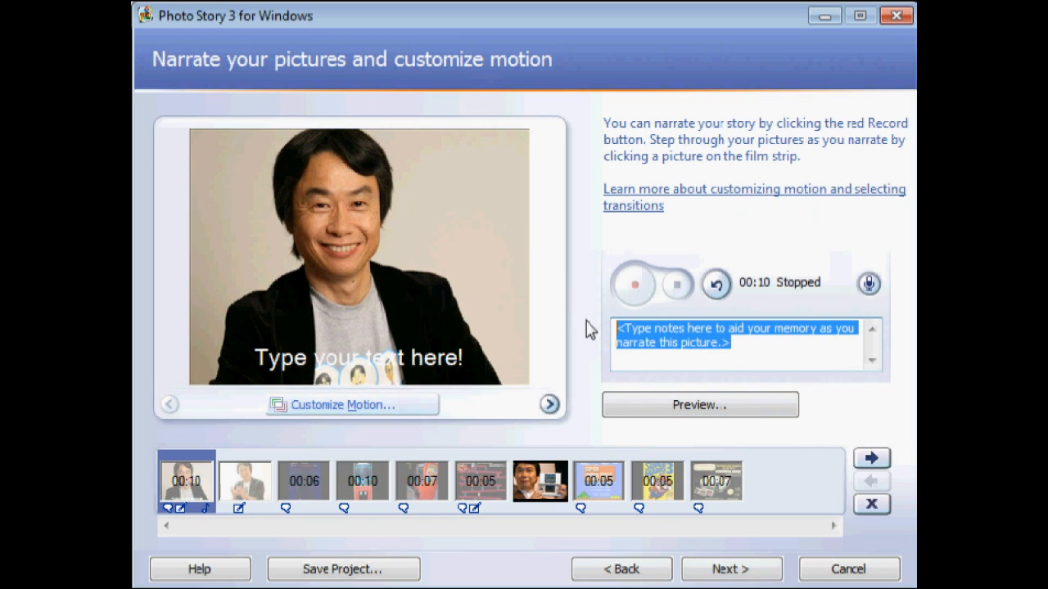
Step: Write the narration note "This is where you record!" for the first picture
{"action": "type", "text": "This is wher"}
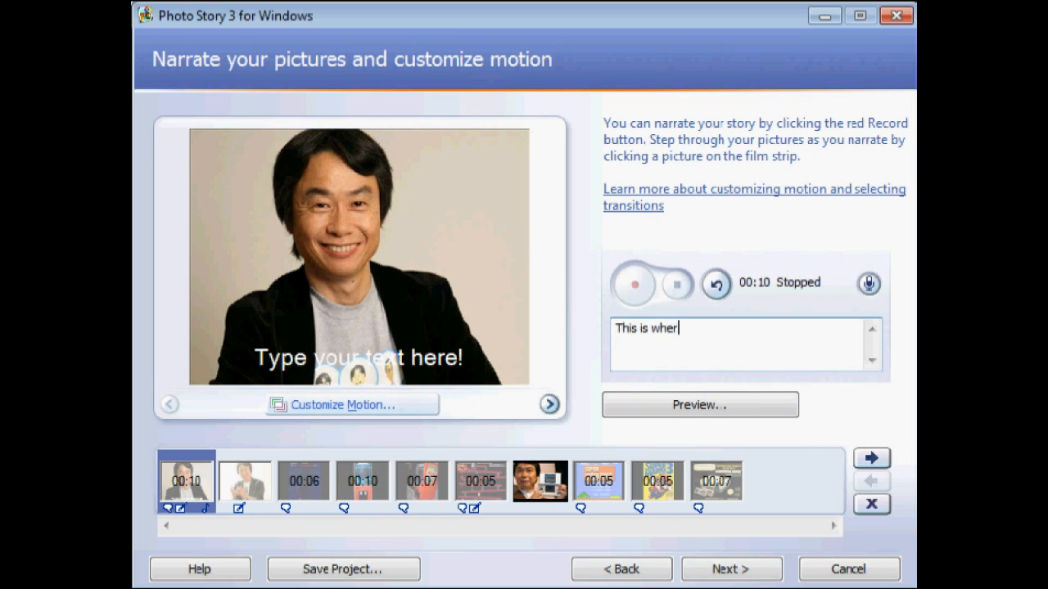
{"action": "type", "text": "e you record!"}
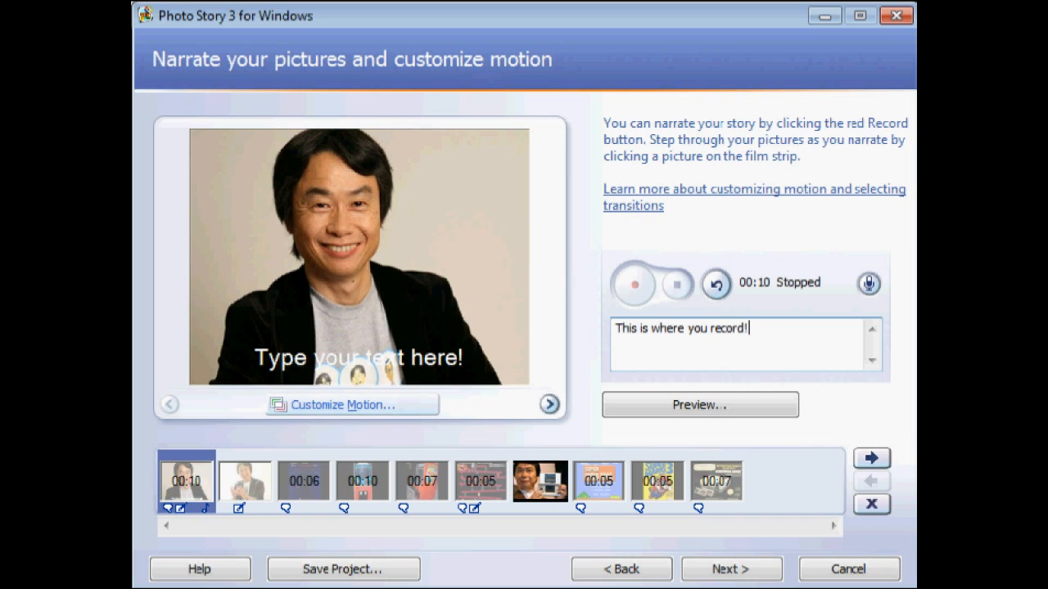
{"action": "mouse_move", "coordinate": [635, 285]}
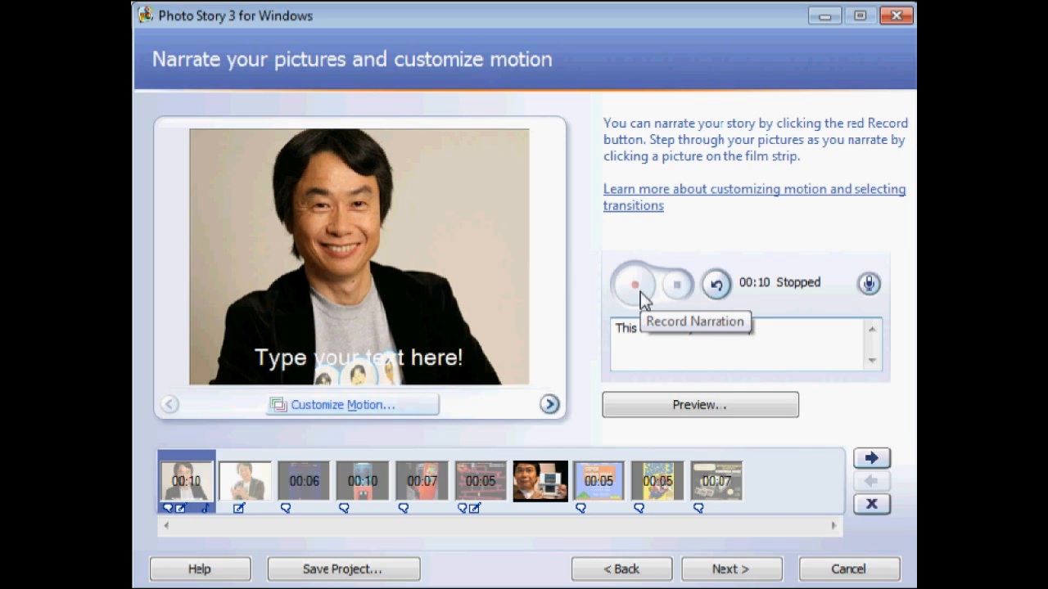
{"action": "mouse_move", "coordinate": [622, 319]}
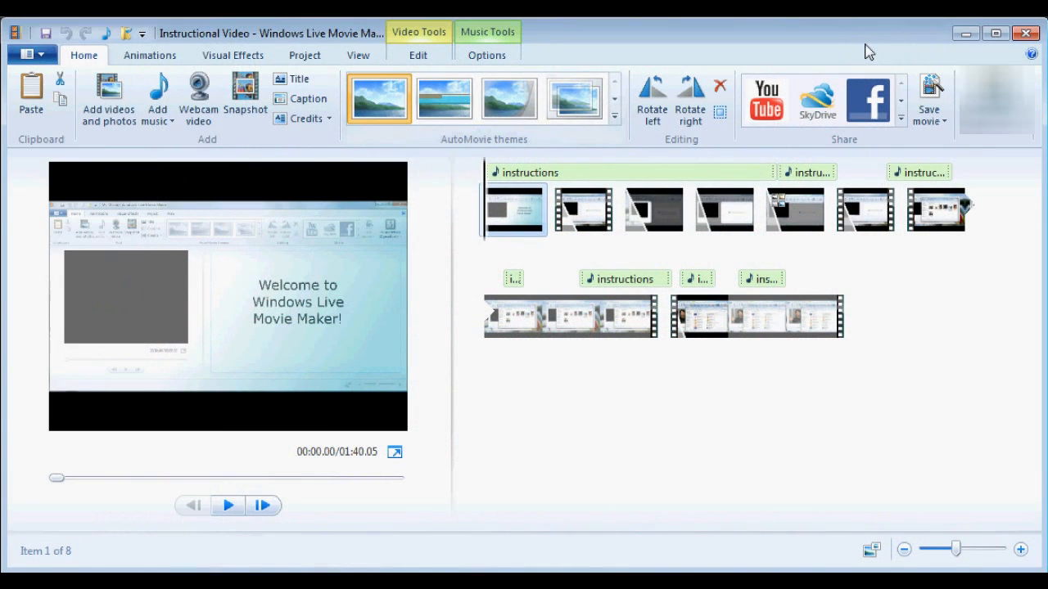
{"action": "mouse_move", "coordinate": [766, 100]}
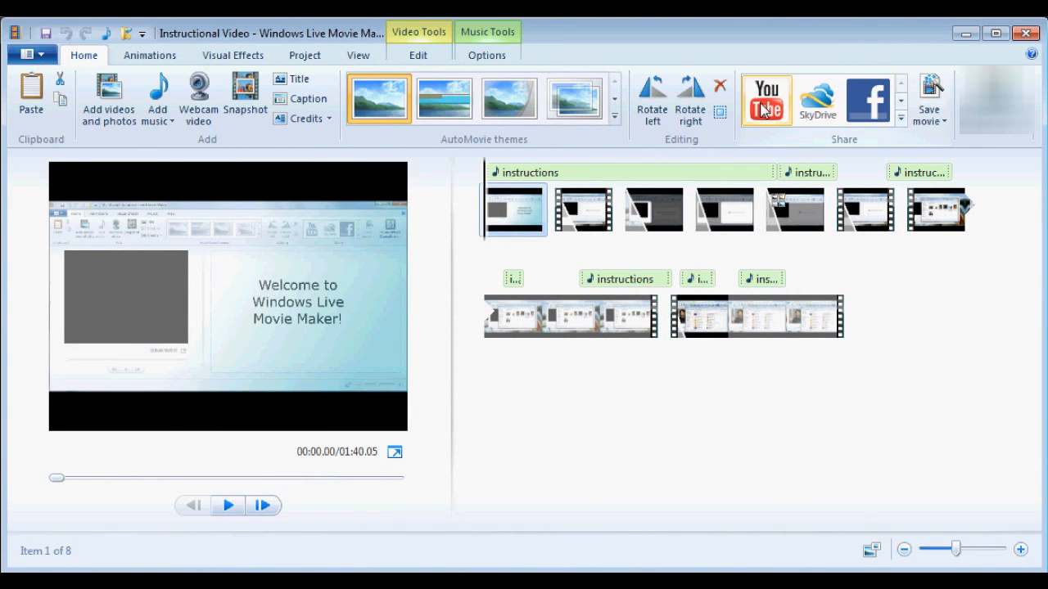
{"action": "mouse_move", "coordinate": [868, 100]}
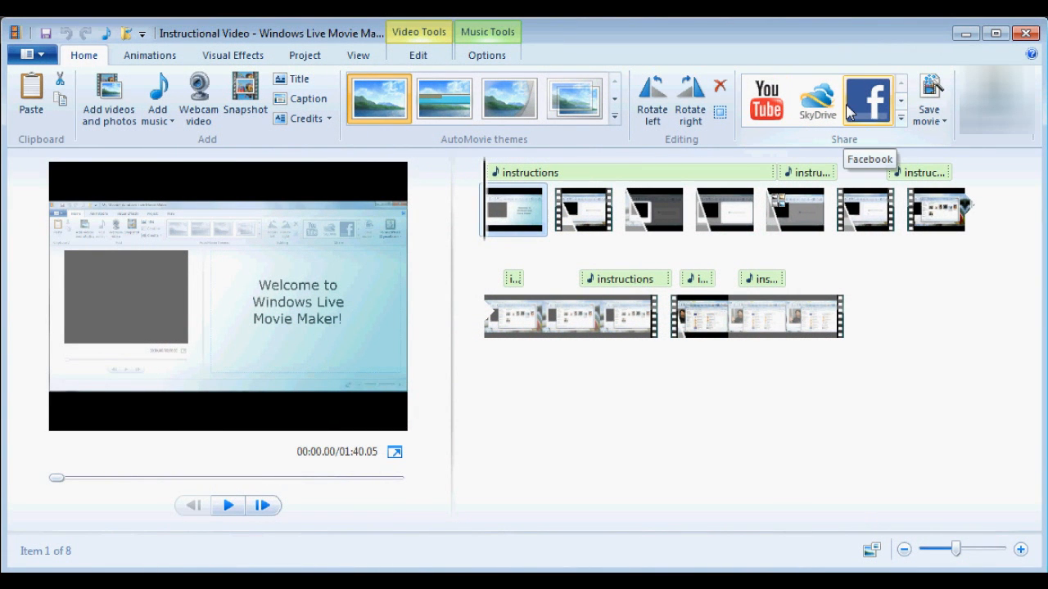
{"action": "left_click", "coordinate": [901, 118]}
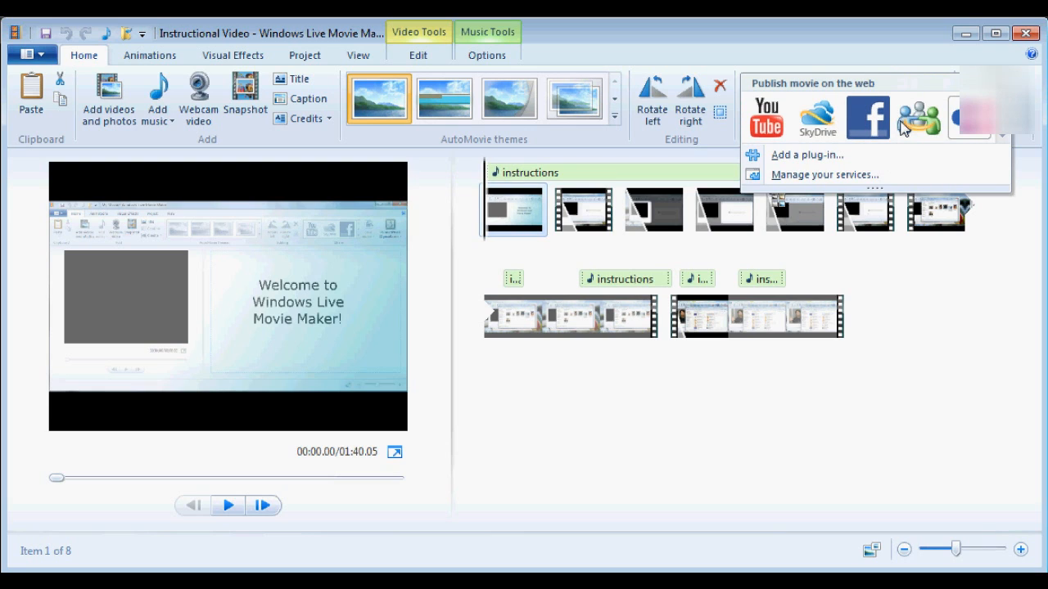
{"action": "mouse_move", "coordinate": [974, 118]}
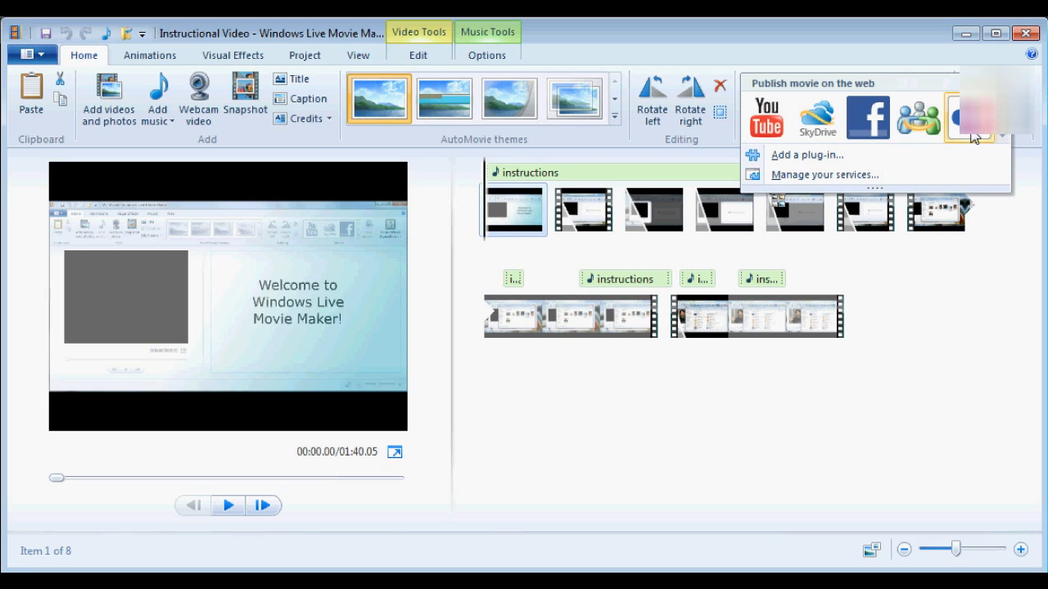
{"action": "mouse_move", "coordinate": [767, 115]}
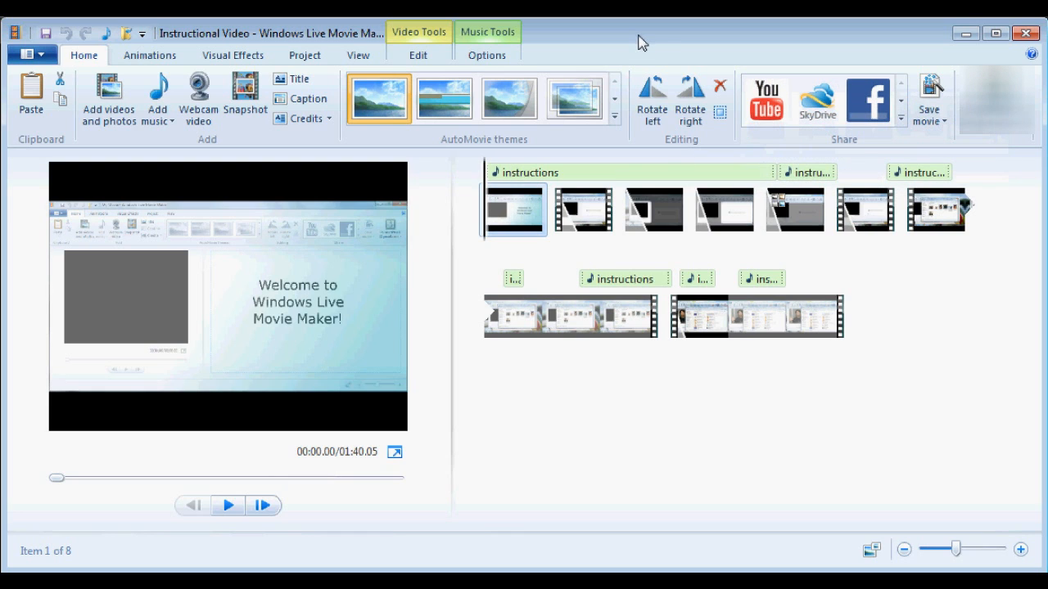
{"action": "mouse_move", "coordinate": [449, 343]}
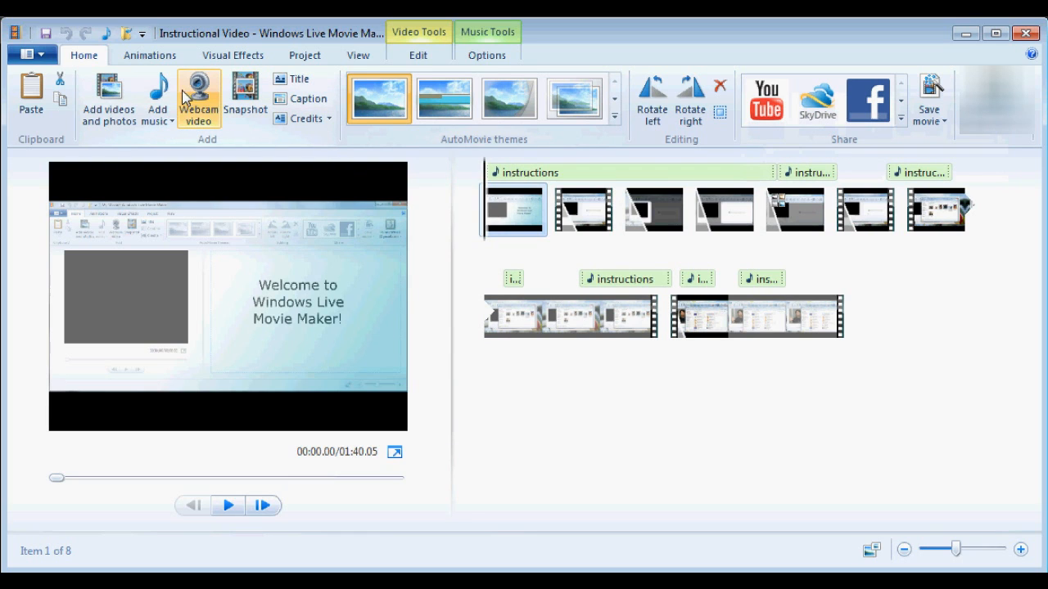
{"action": "mouse_move", "coordinate": [108, 98]}
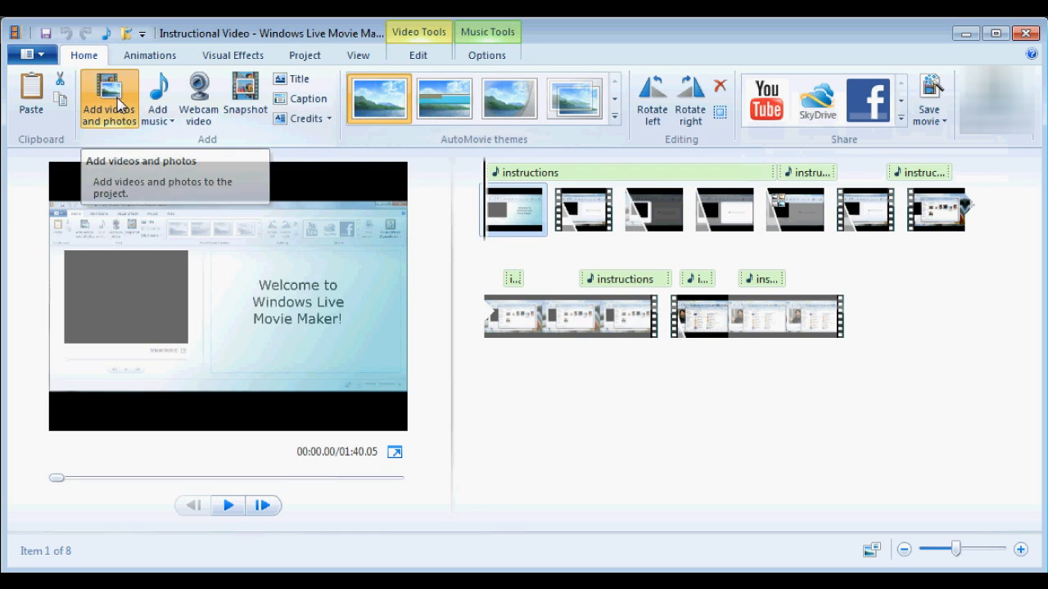
Step: Add the Radarscope photo to the project and move it to fourth in the storyboard
{"action": "left_click", "coordinate": [108, 98]}
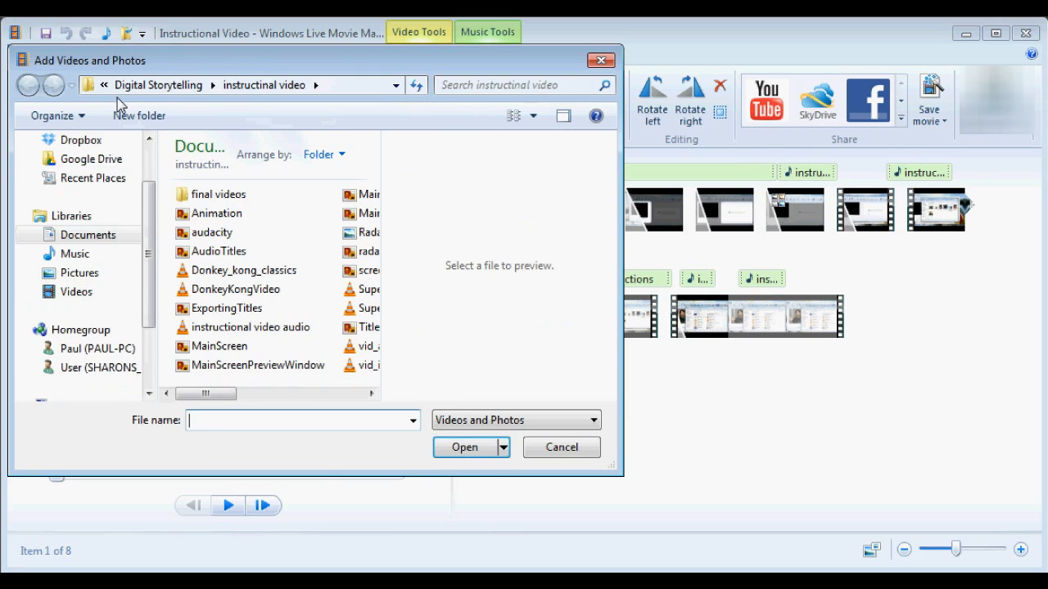
{"action": "scroll", "scroll_direction": "up", "scroll_amount": 3}
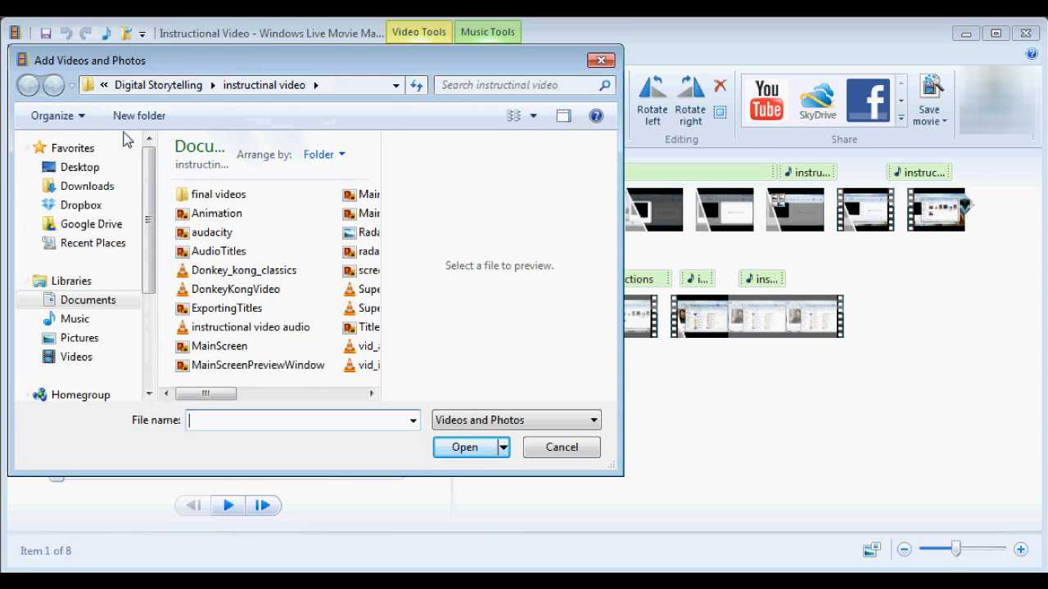
{"action": "mouse_move", "coordinate": [173, 301]}
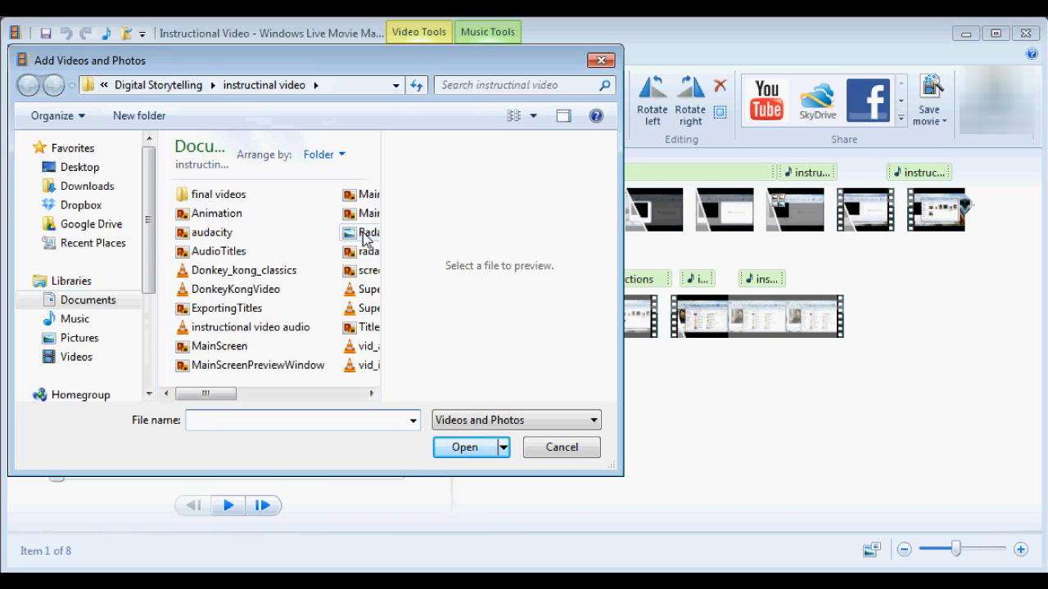
{"action": "left_click", "coordinate": [368, 232]}
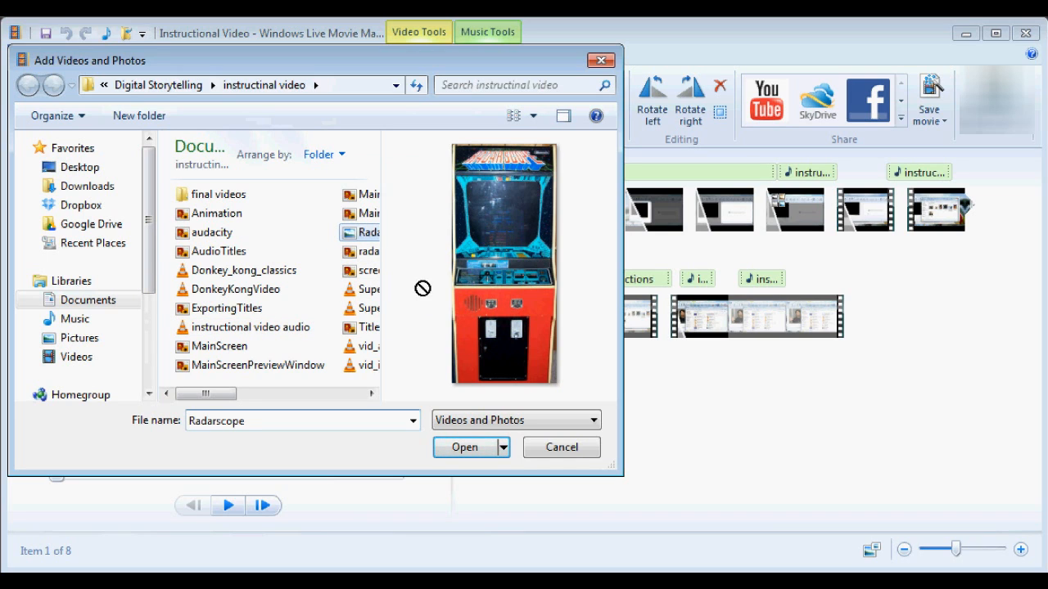
{"action": "mouse_move", "coordinate": [721, 305]}
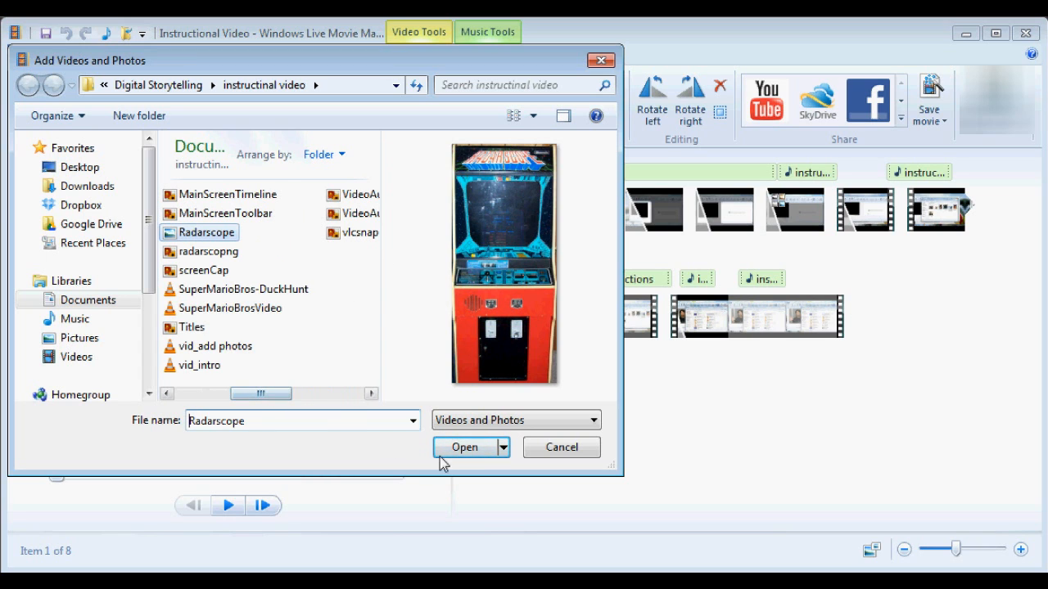
{"action": "left_click", "coordinate": [465, 447]}
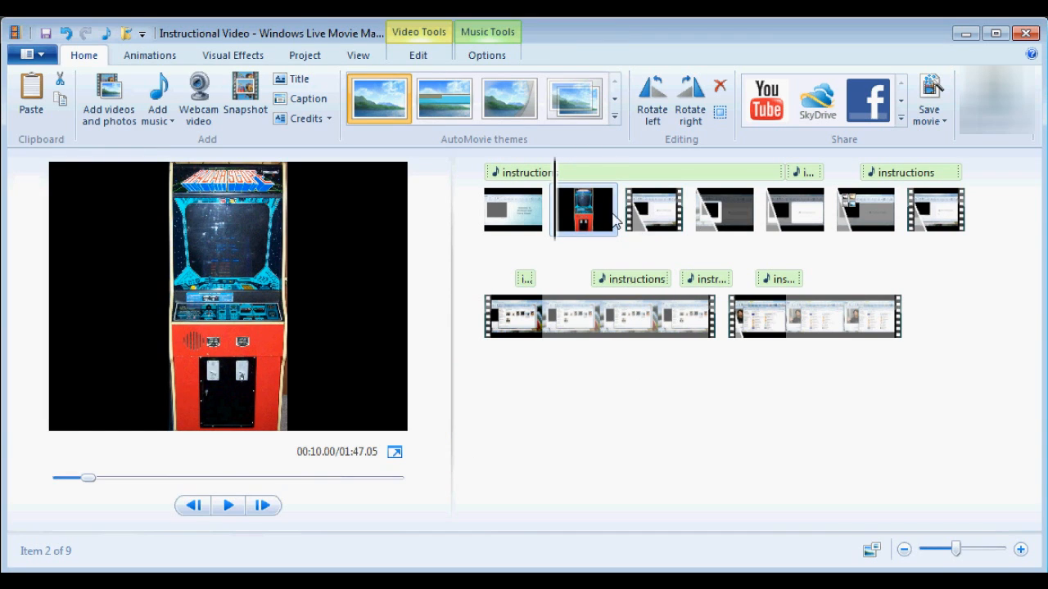
{"action": "left_click_drag", "start_coordinate": [582, 209], "coordinate": [701, 197]}
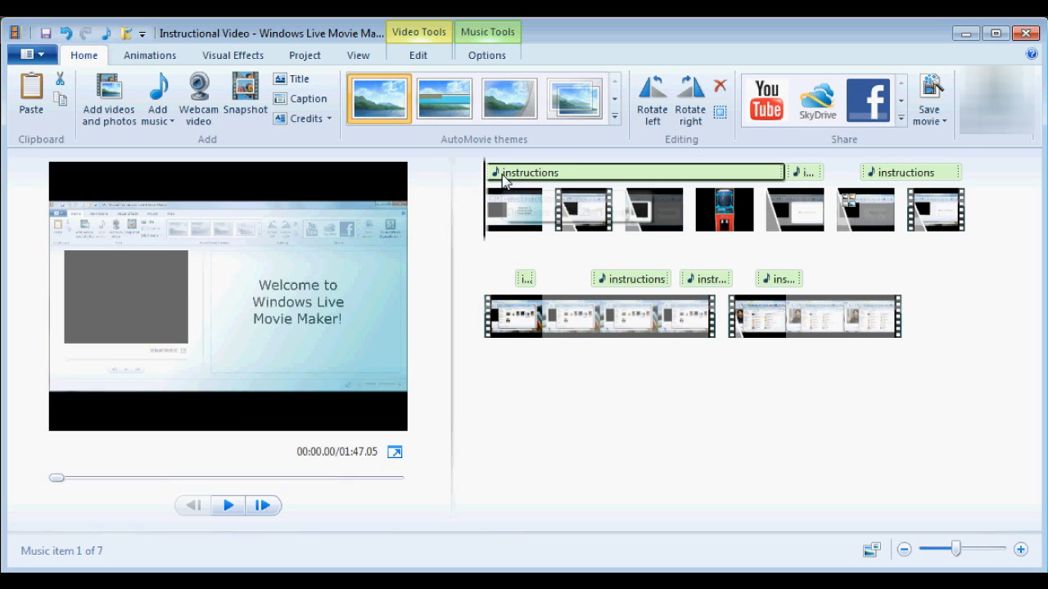
{"action": "left_click", "coordinate": [792, 210]}
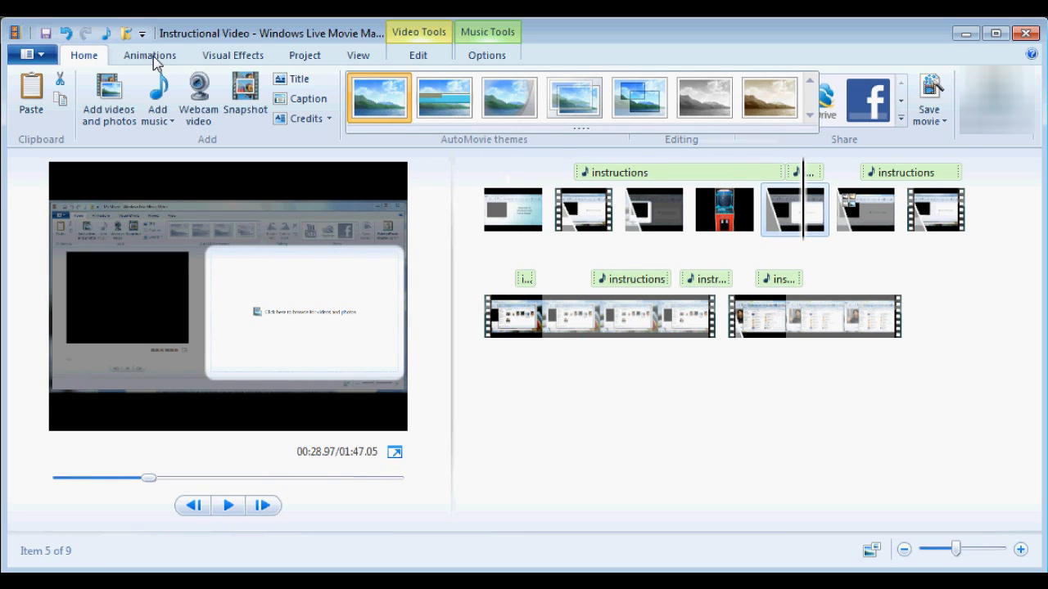
{"action": "left_click", "coordinate": [150, 56]}
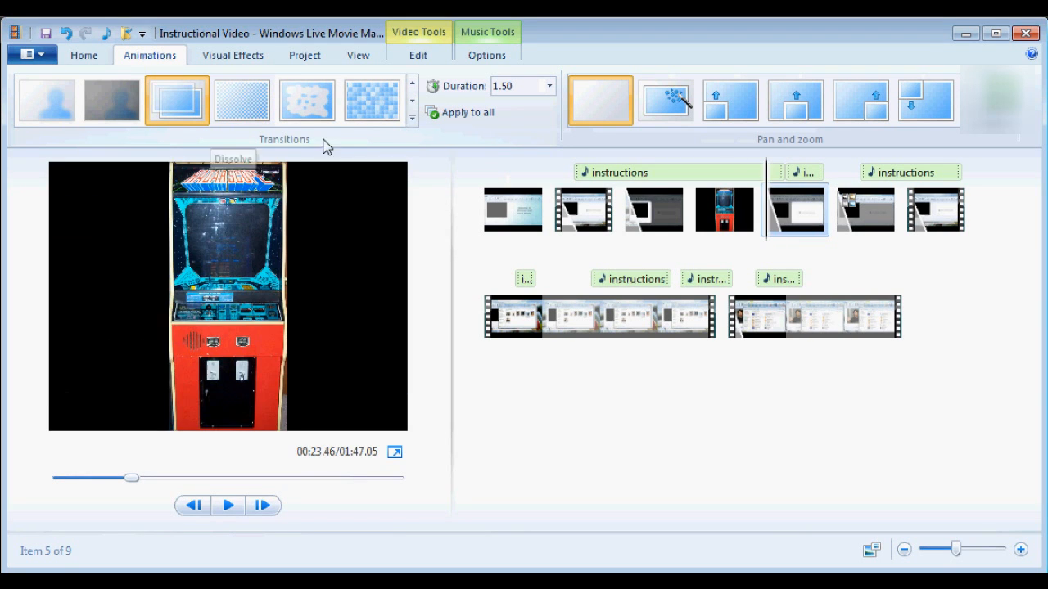
{"action": "left_click", "coordinate": [227, 504]}
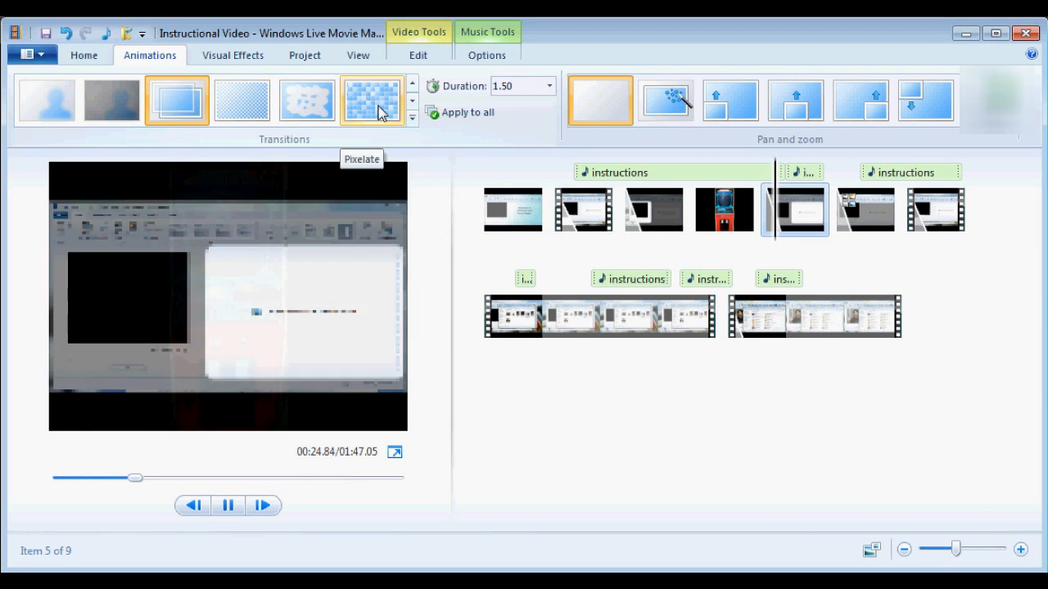
{"action": "left_click", "coordinate": [412, 118]}
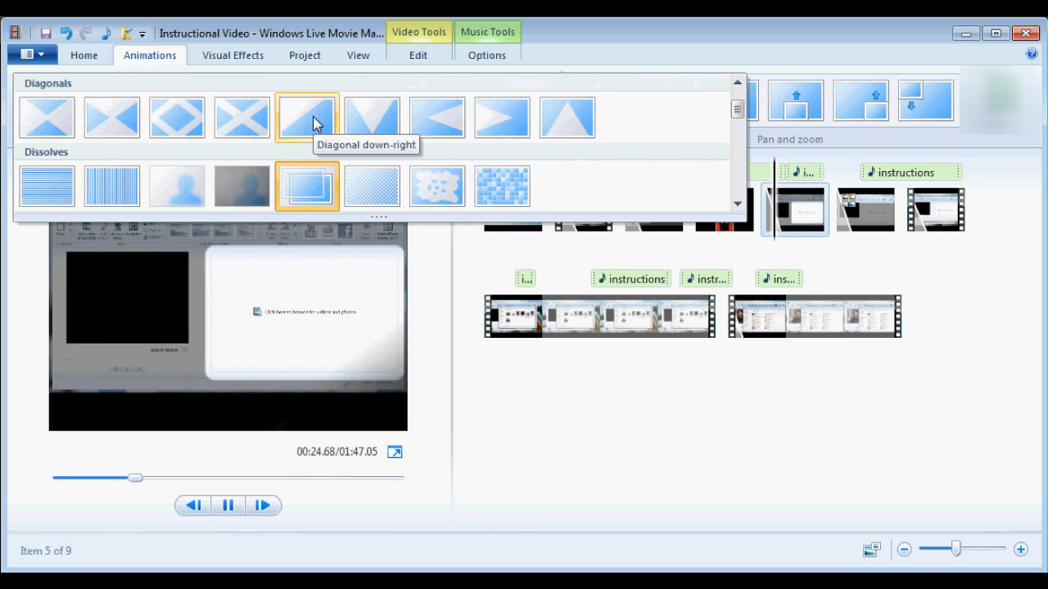
{"action": "left_click", "coordinate": [228, 504]}
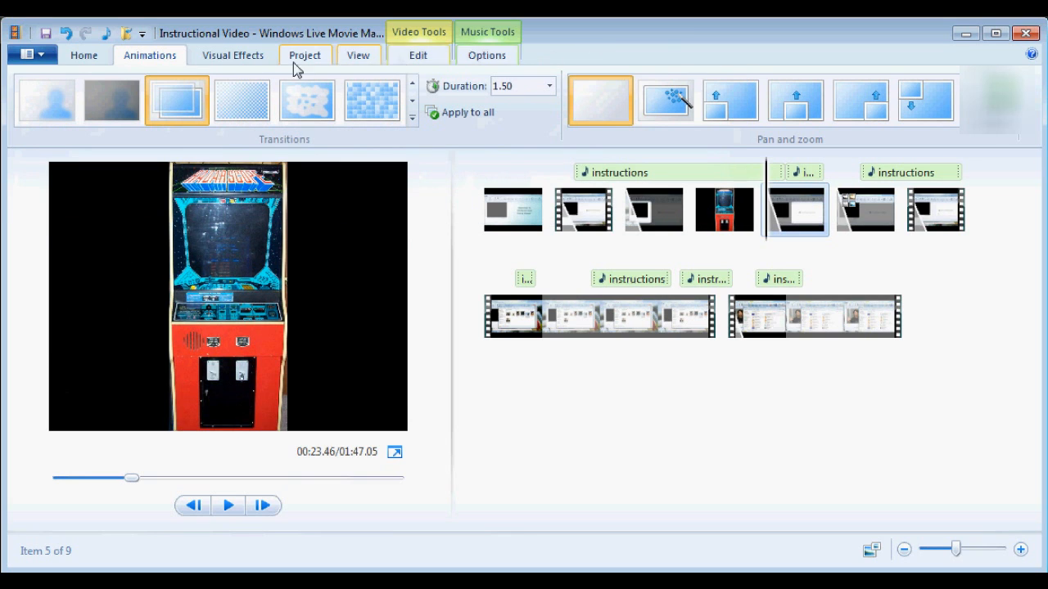
{"action": "left_click", "coordinate": [304, 56]}
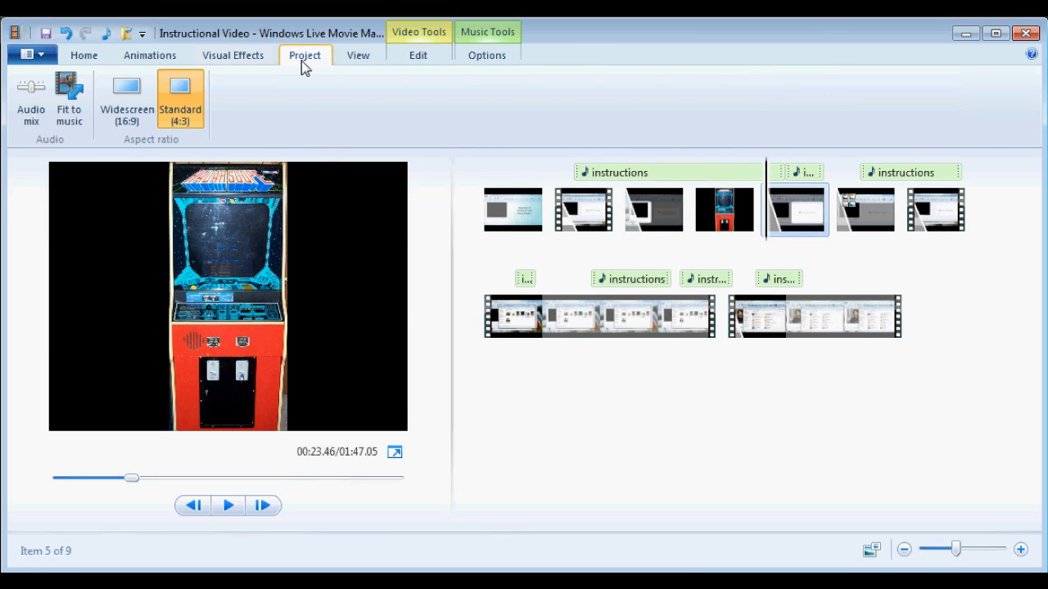
{"action": "left_click", "coordinate": [417, 56]}
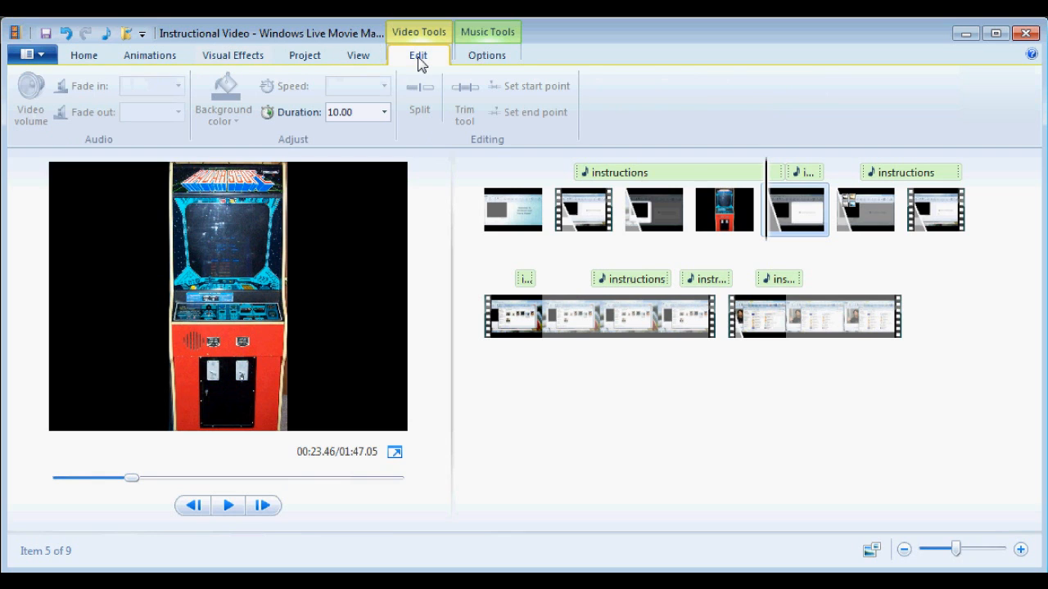
{"action": "left_click", "coordinate": [488, 55]}
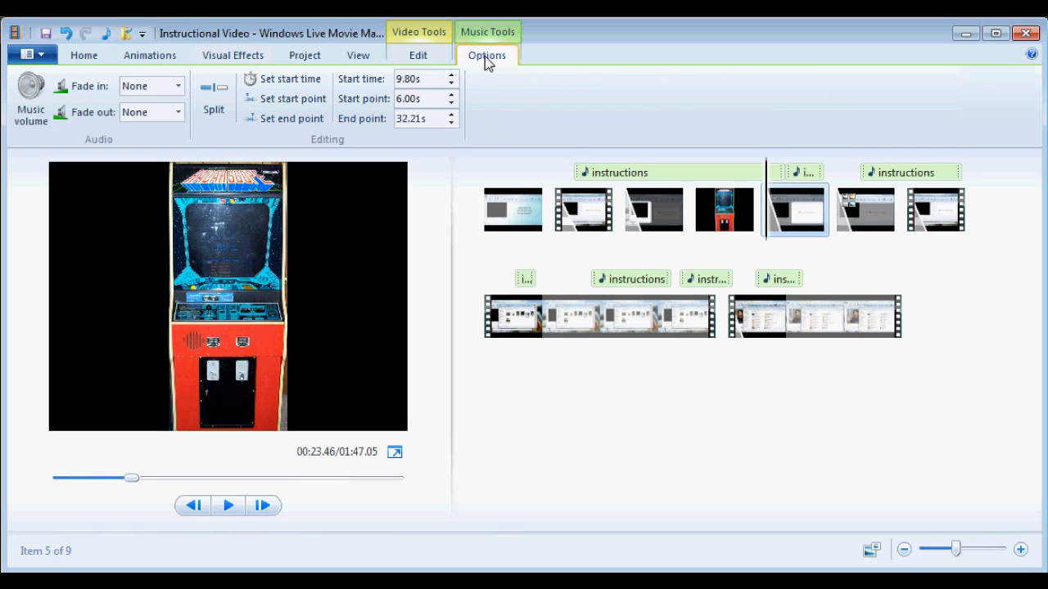
{"action": "left_click", "coordinate": [83, 55]}
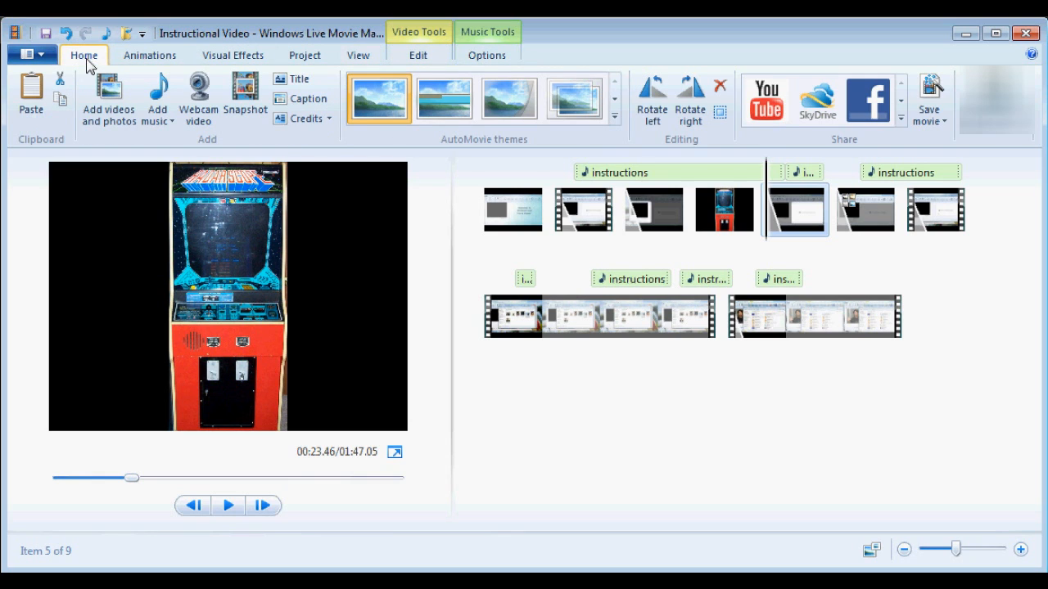